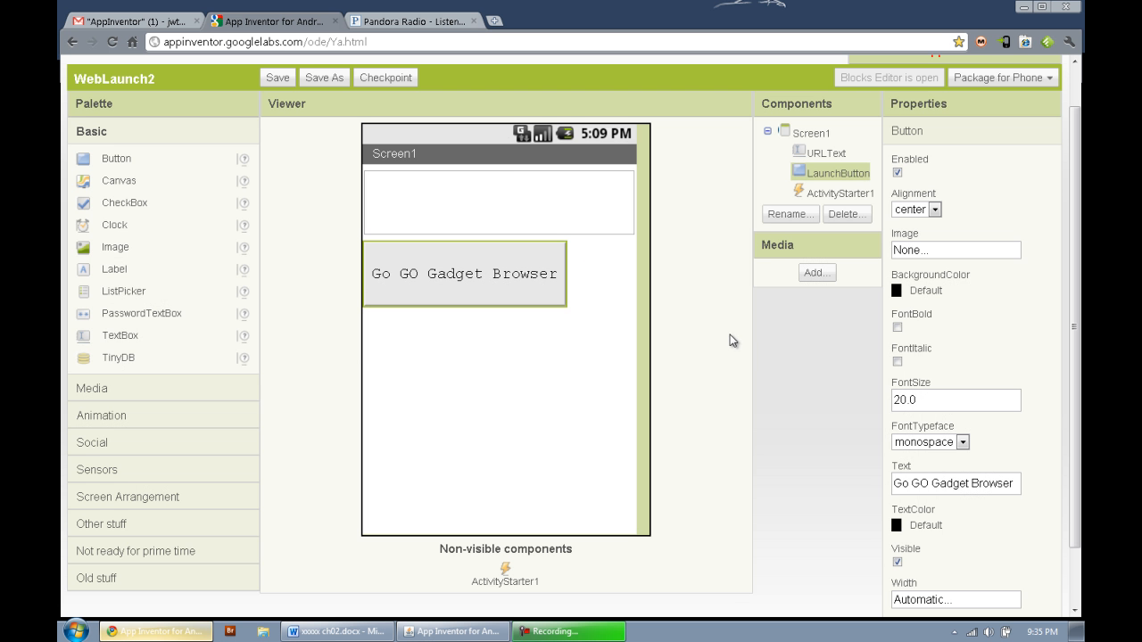
{"action": "mouse_move", "coordinate": [714, 435]}
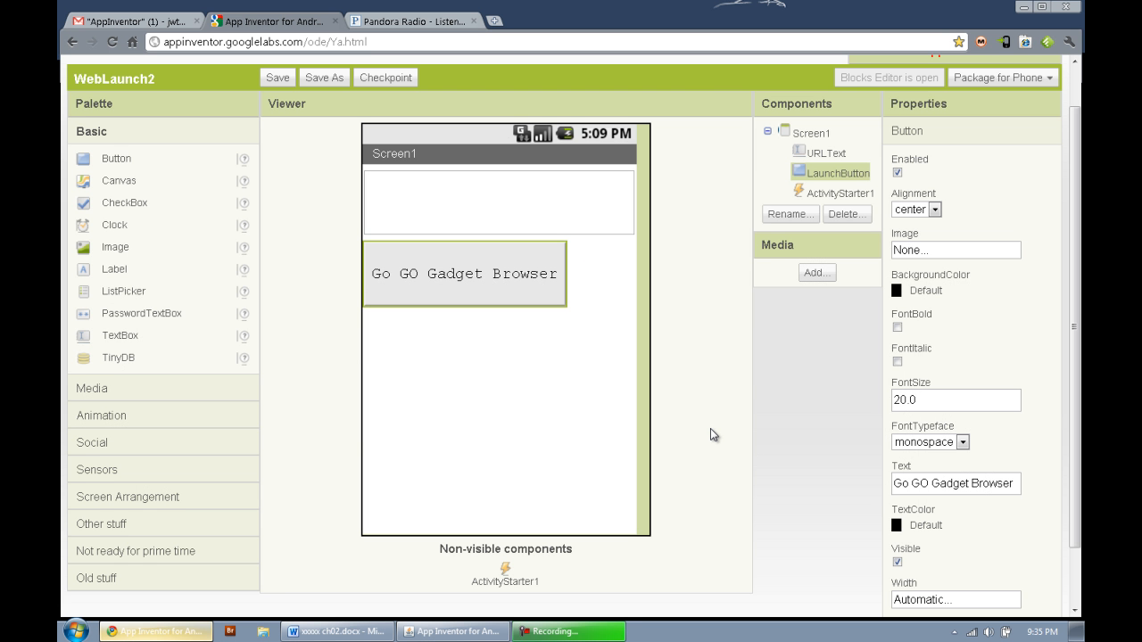
{"action": "mouse_move", "coordinate": [694, 434]}
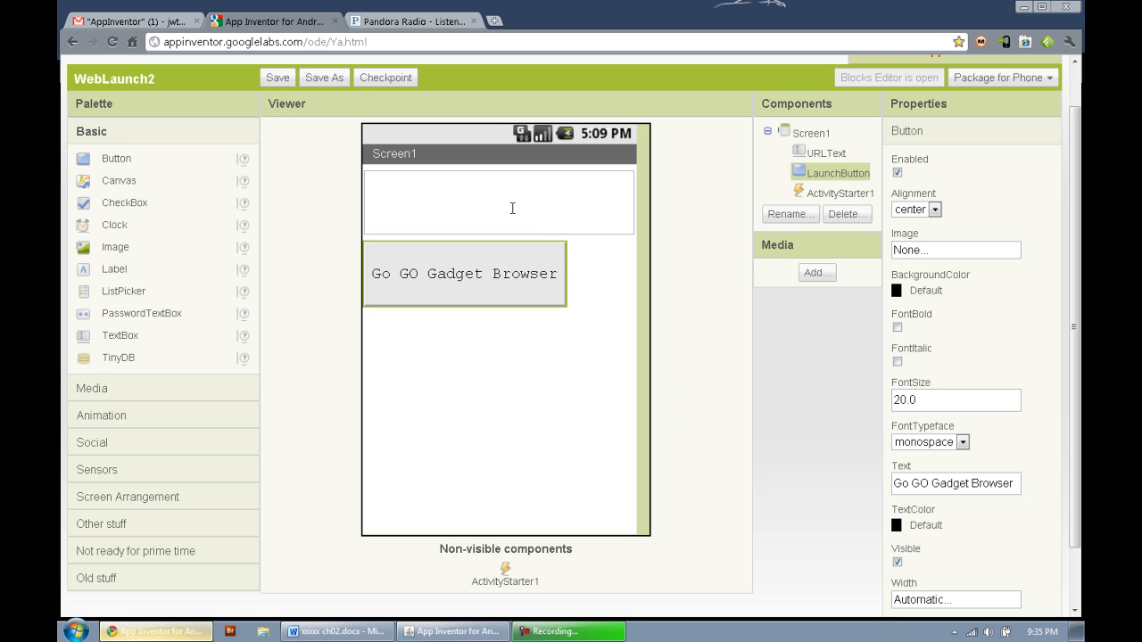
{"action": "mouse_move", "coordinate": [410, 171]}
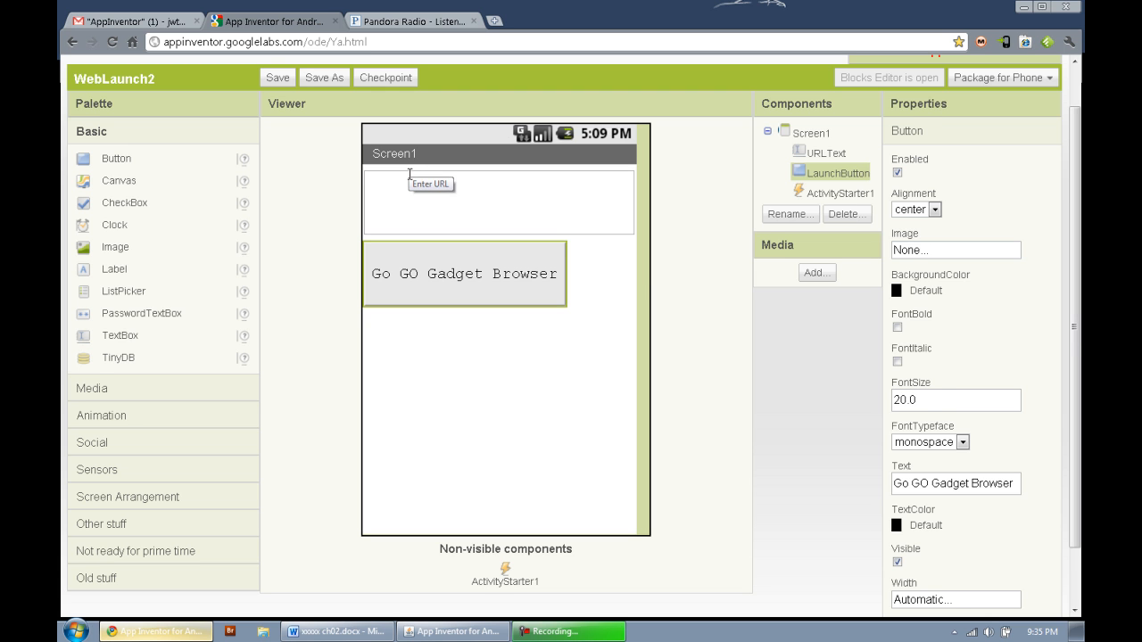
Step: Review the URL text box, launch button and ActivityStarter properties in the Designer
{"action": "left_click", "coordinate": [828, 153]}
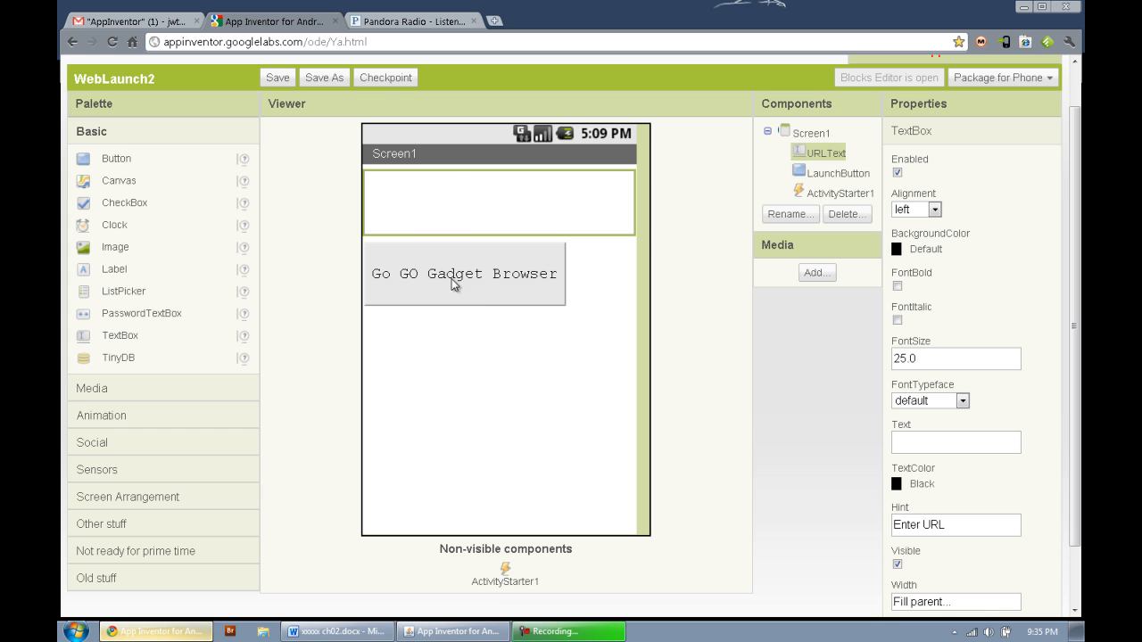
{"action": "left_click", "coordinate": [464, 275]}
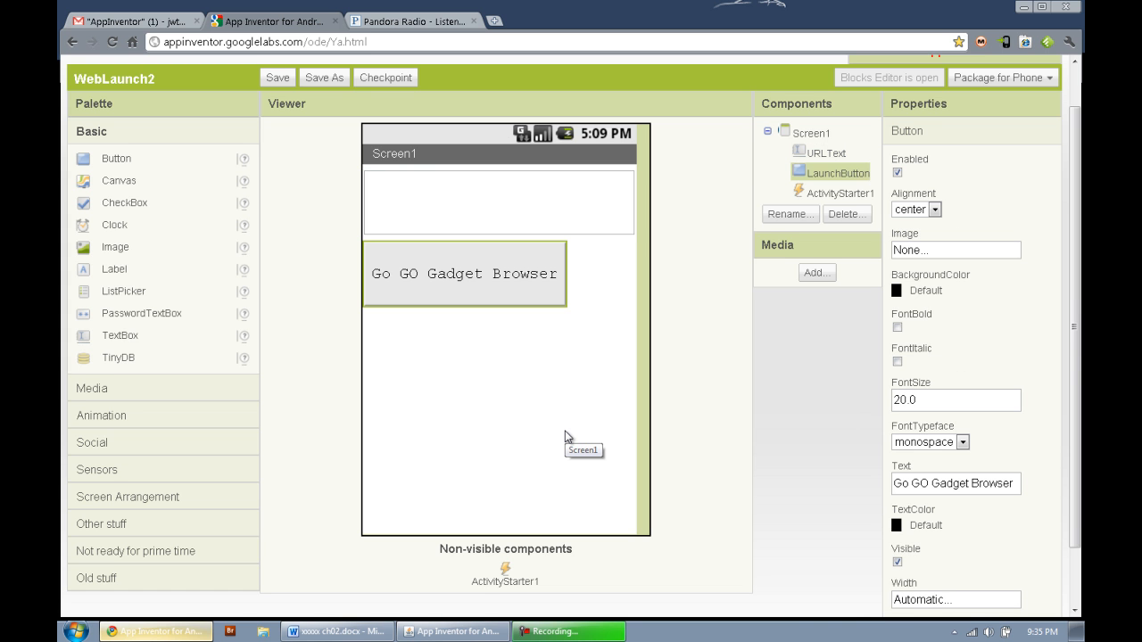
{"action": "left_click", "coordinate": [839, 193]}
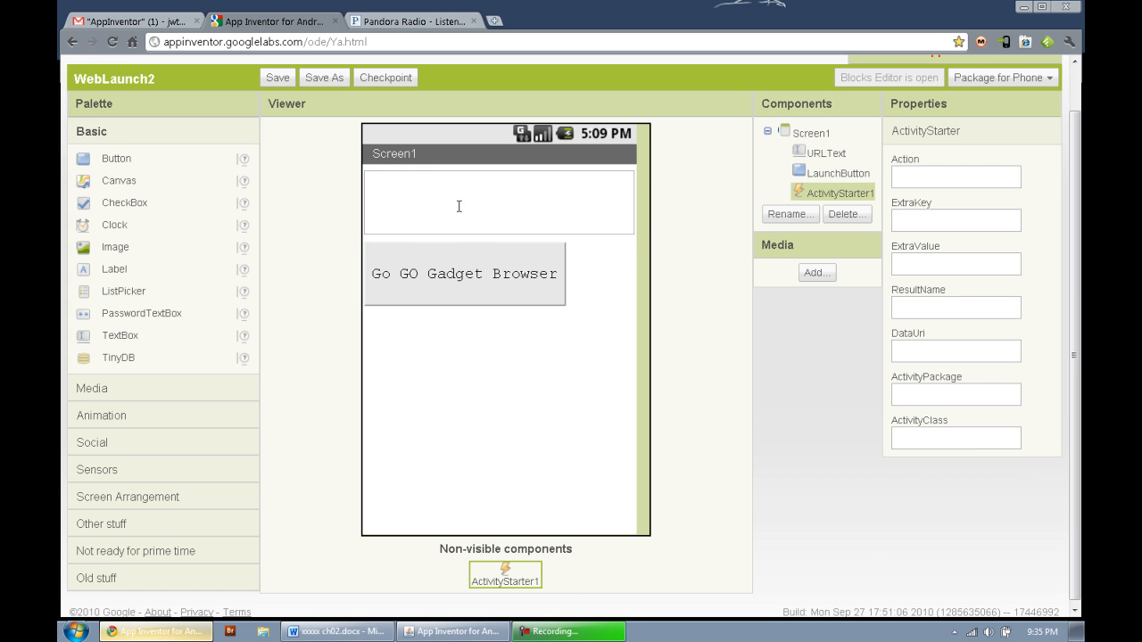
{"action": "left_click", "coordinate": [824, 153]}
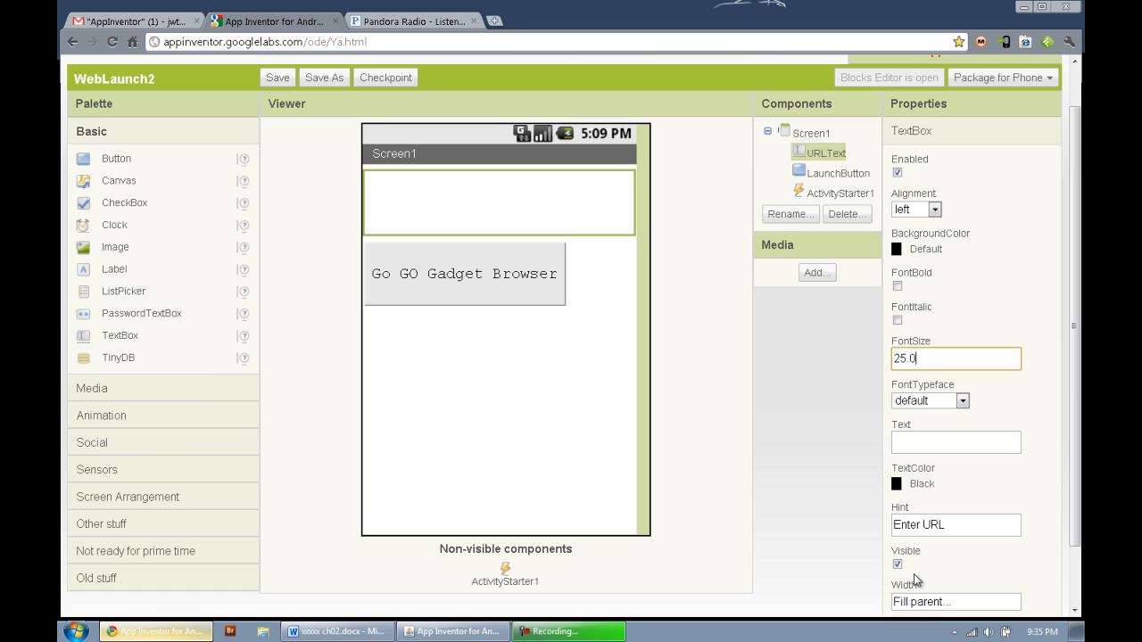
{"action": "mouse_move", "coordinate": [575, 325]}
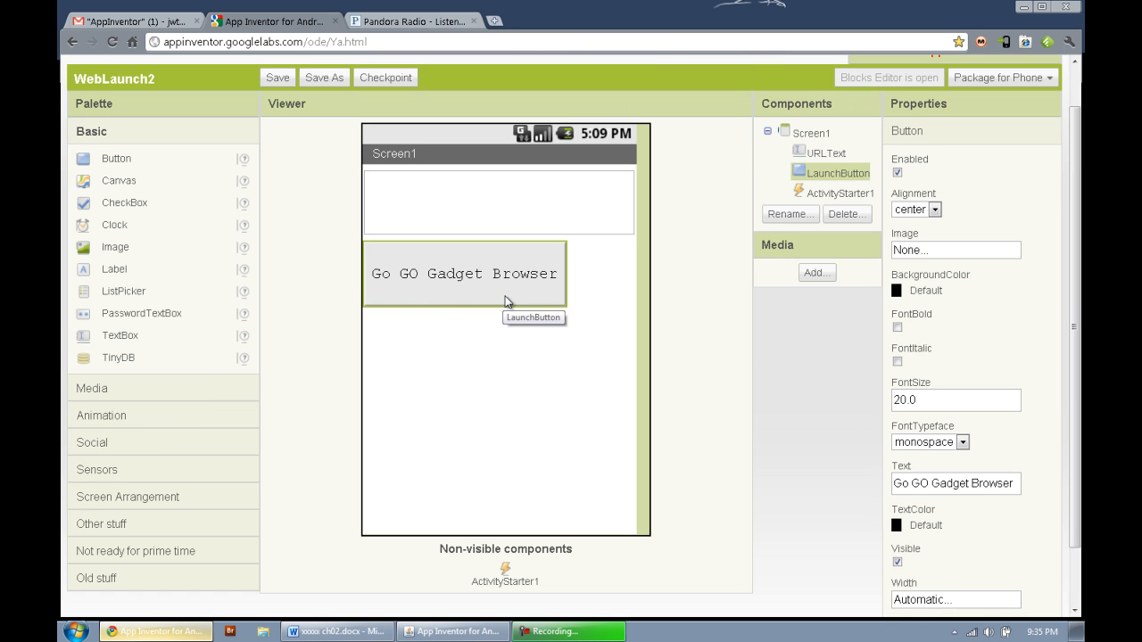
{"action": "scroll", "scroll_direction": "down", "scroll_amount": 3}
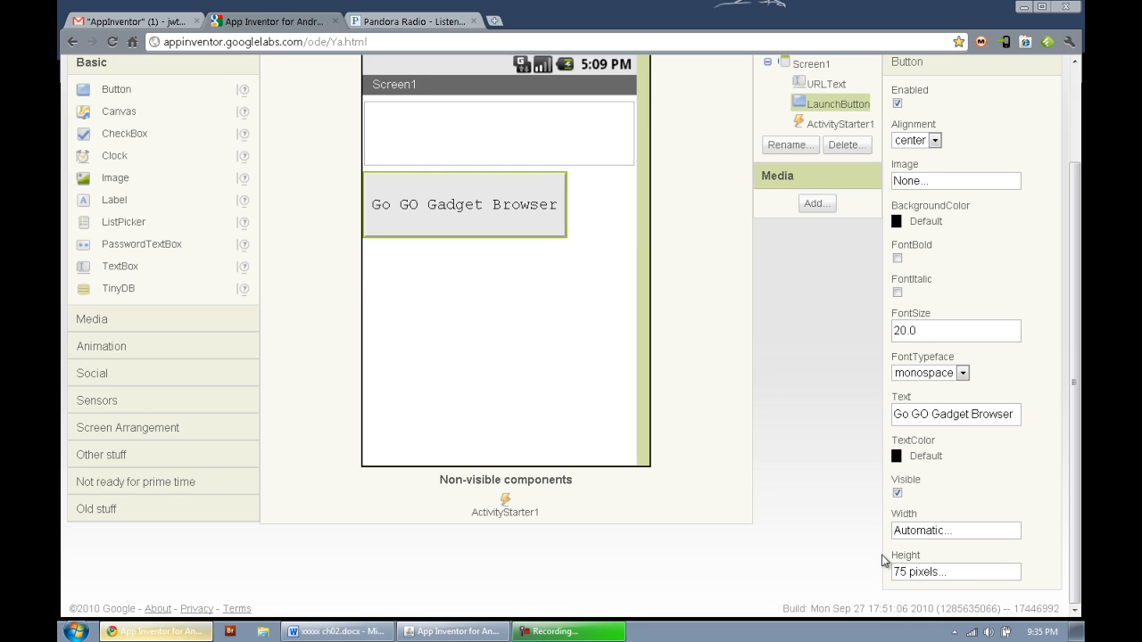
{"action": "mouse_move", "coordinate": [578, 328]}
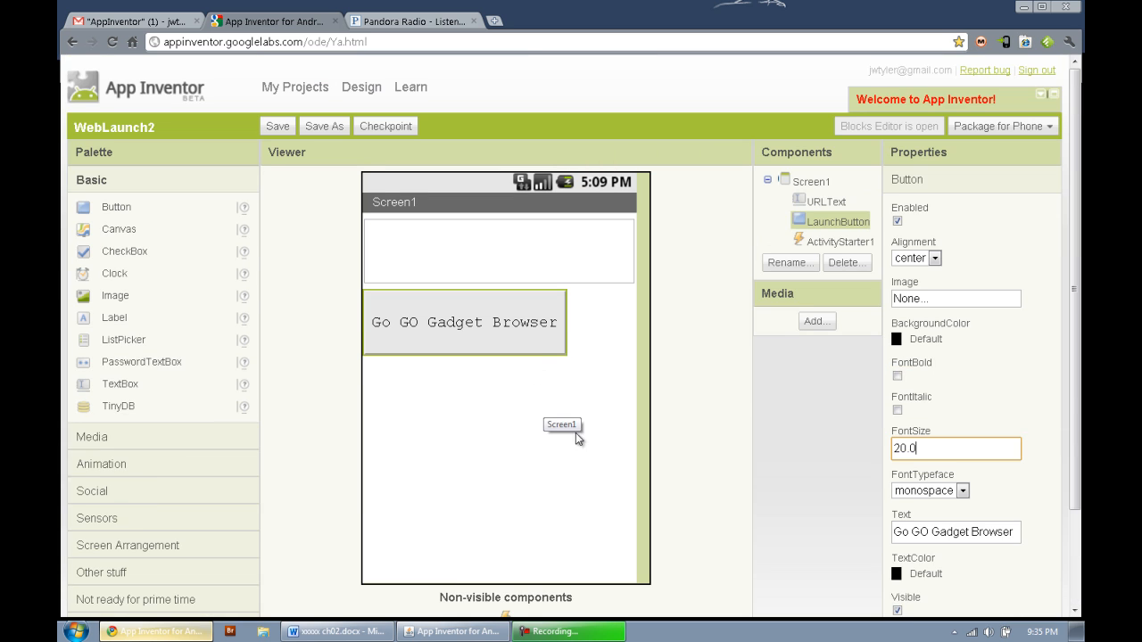
{"action": "mouse_move", "coordinate": [603, 341]}
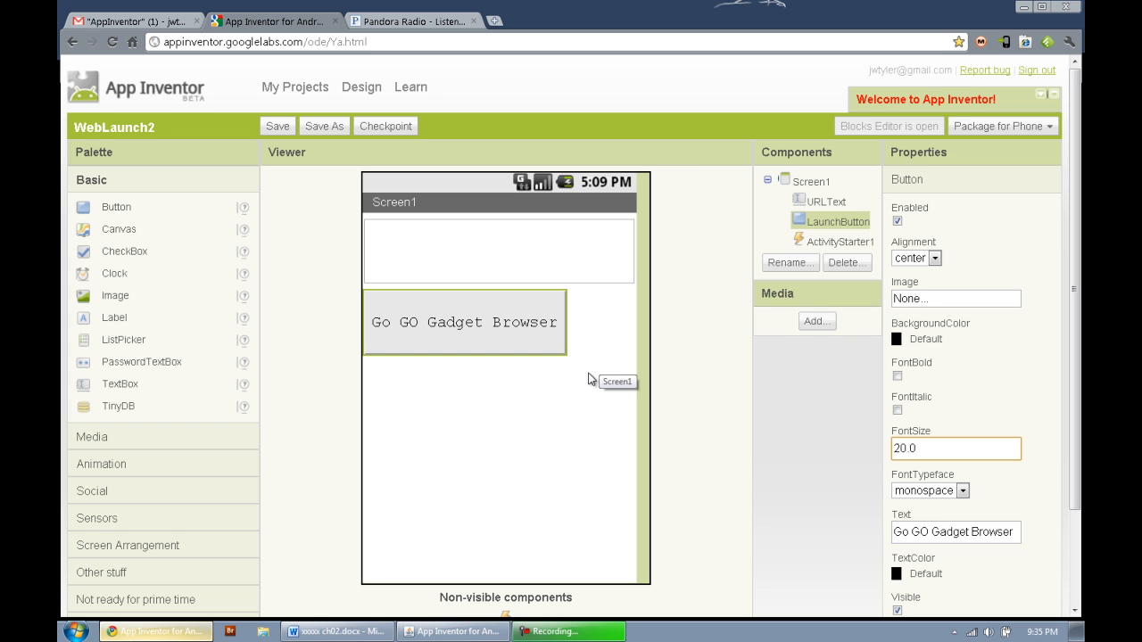
{"action": "mouse_move", "coordinate": [589, 379]}
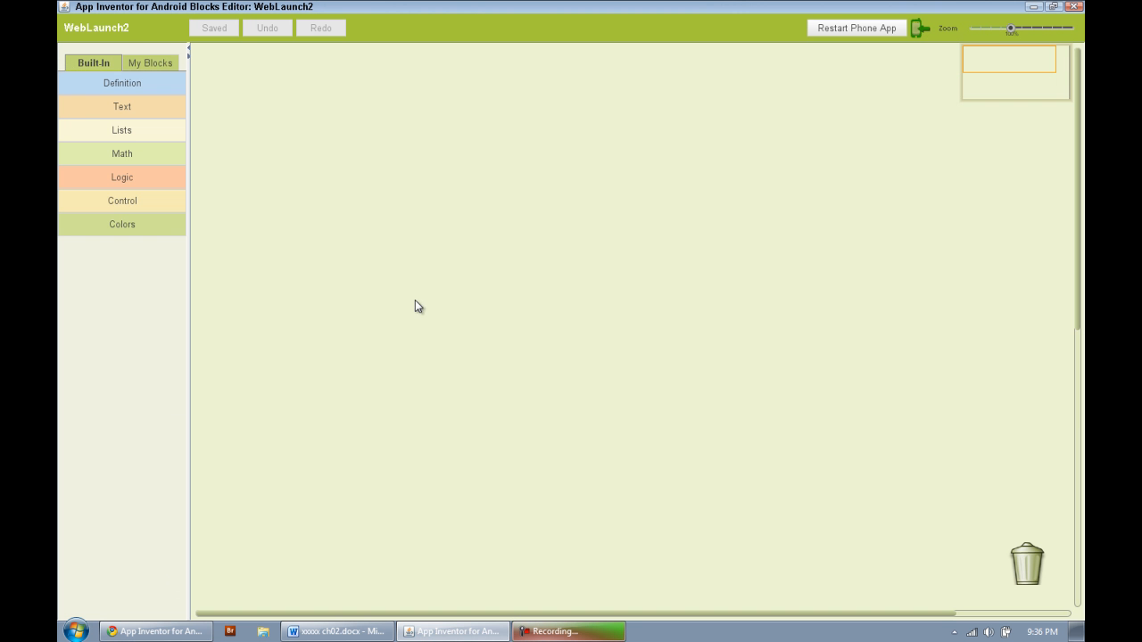
Step: In My Blocks, browse the ActivityStarter1, LaunchButton and URLText drawers, ending on LaunchButton
{"action": "left_click", "coordinate": [150, 62]}
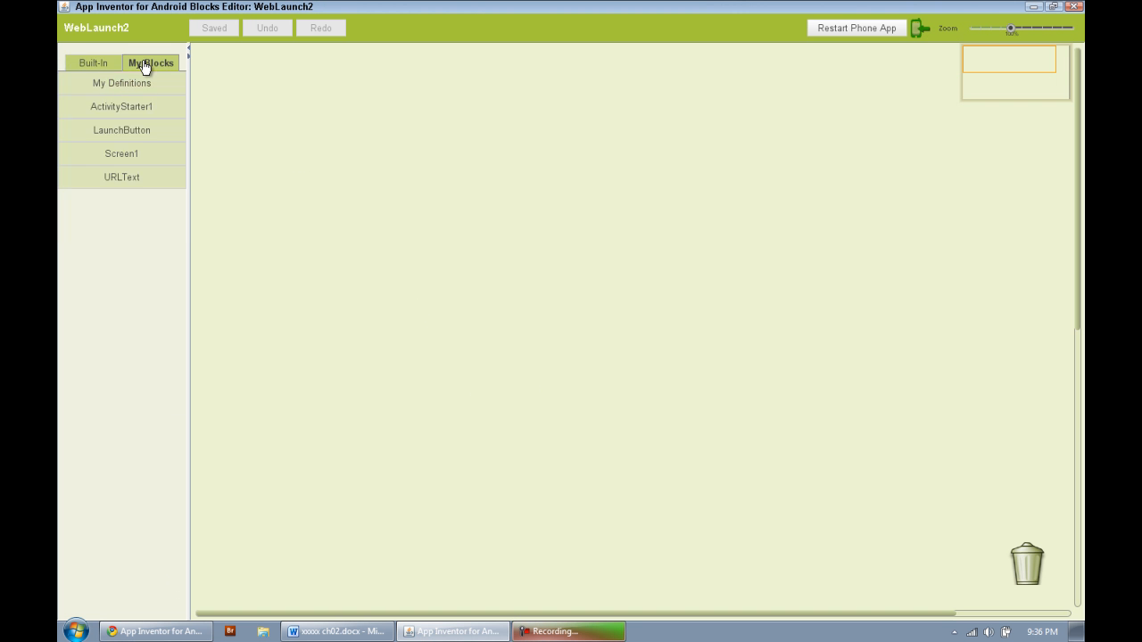
{"action": "left_click", "coordinate": [121, 107]}
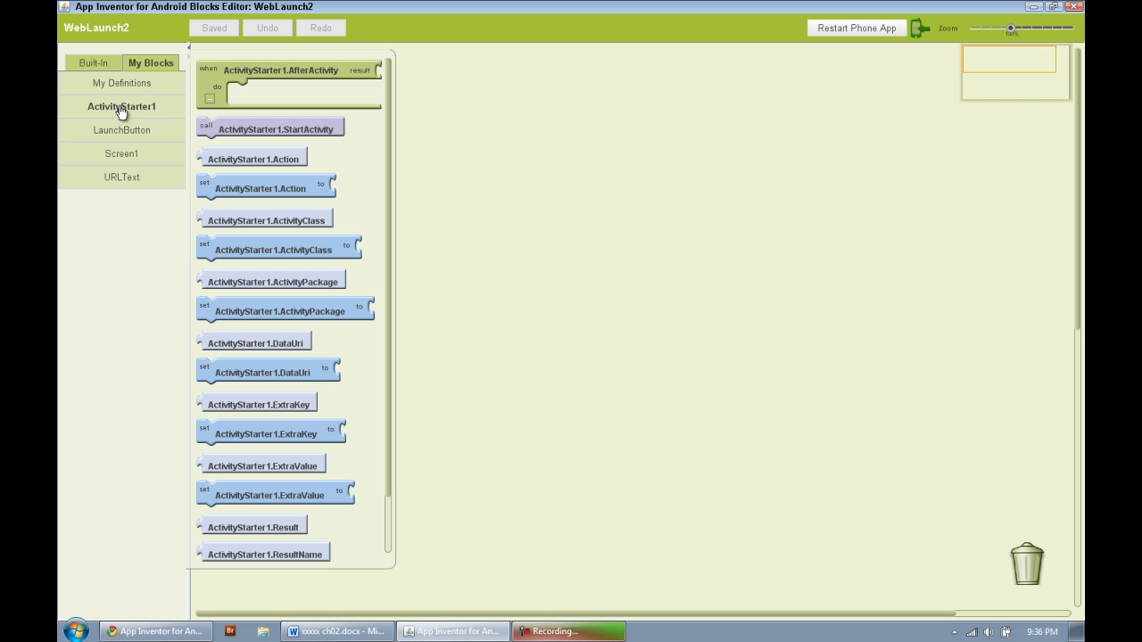
{"action": "left_click", "coordinate": [121, 128]}
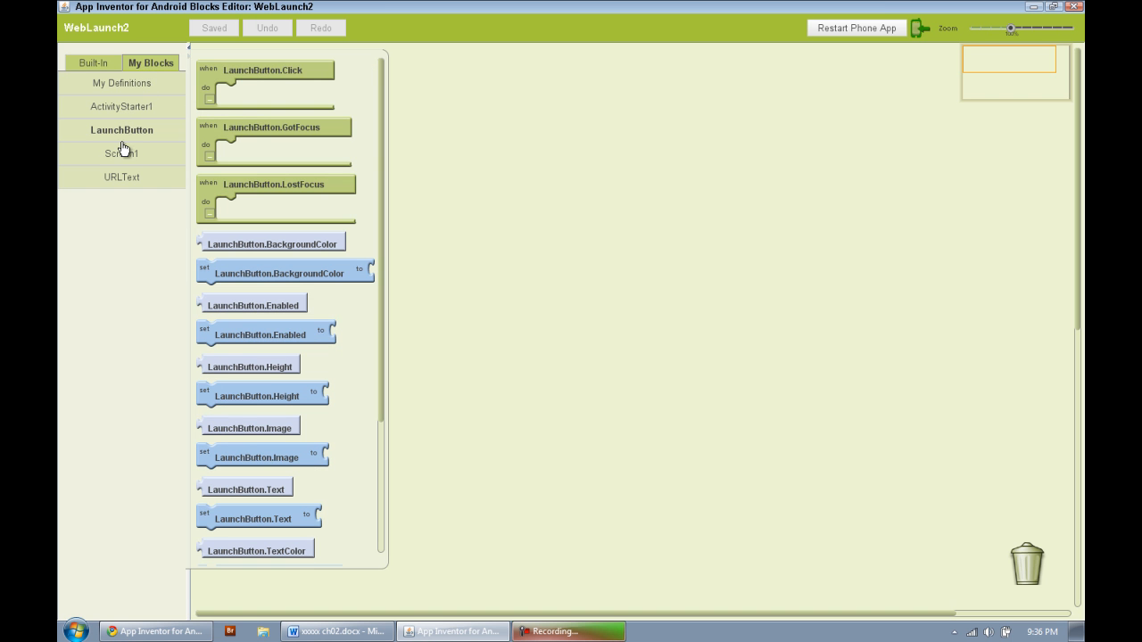
{"action": "left_click", "coordinate": [121, 177]}
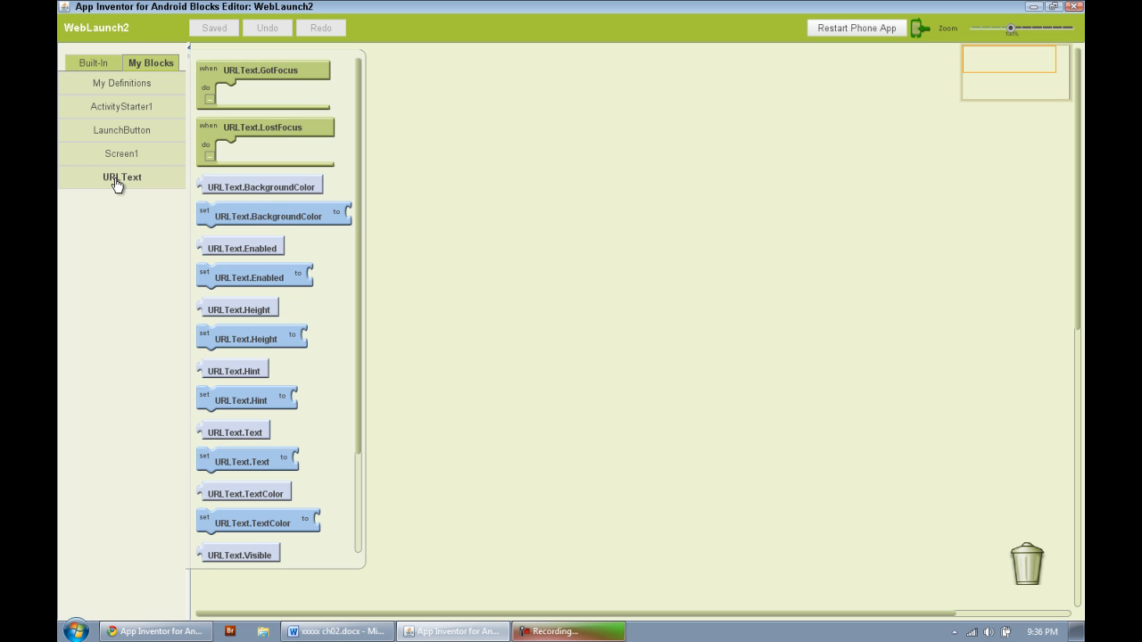
{"action": "mouse_move", "coordinate": [124, 110]}
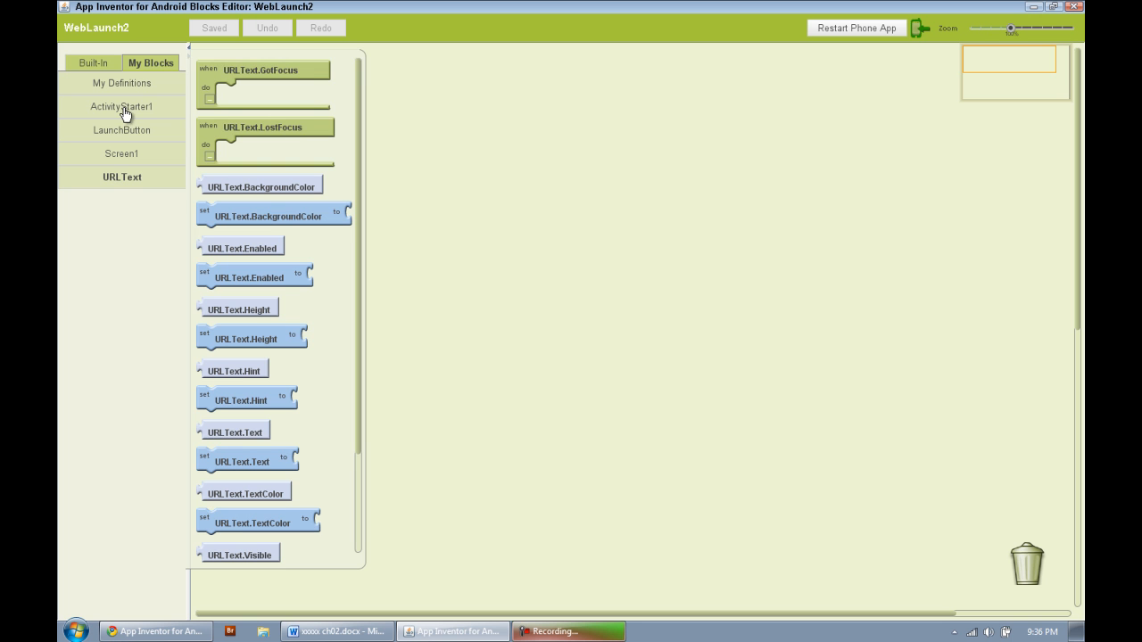
{"action": "left_click", "coordinate": [122, 130]}
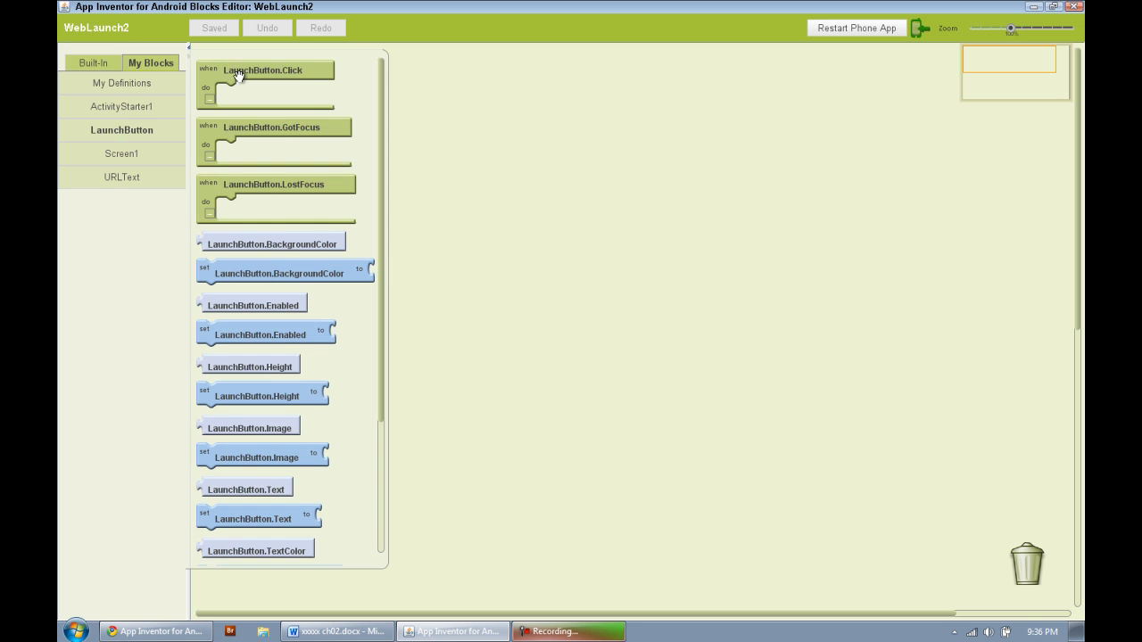
{"action": "mouse_move", "coordinate": [164, 189]}
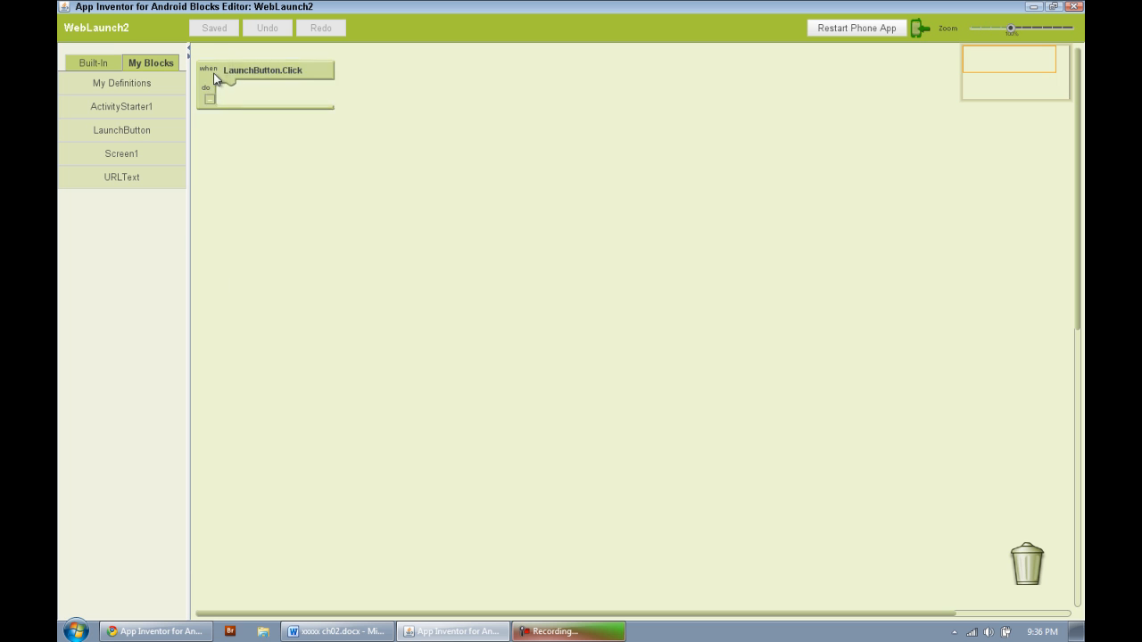
Step: Place a when LaunchButton.Click event block onto the WebLaunch2 workspace
{"action": "left_click_drag", "start_coordinate": [264, 85], "coordinate": [397, 182]}
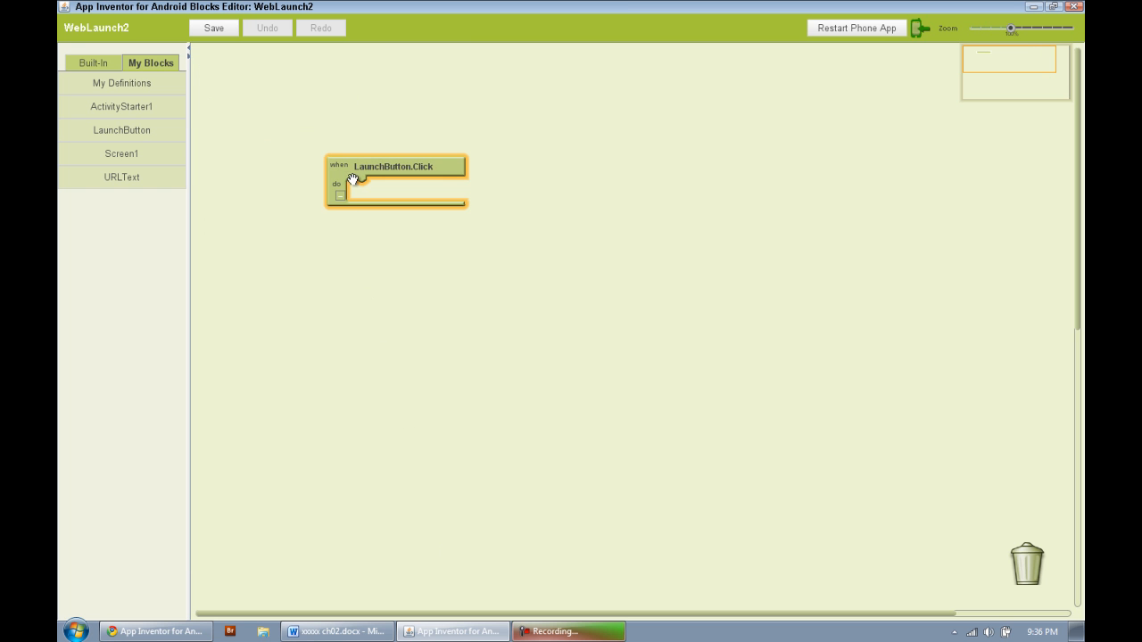
{"action": "left_click", "coordinate": [214, 29]}
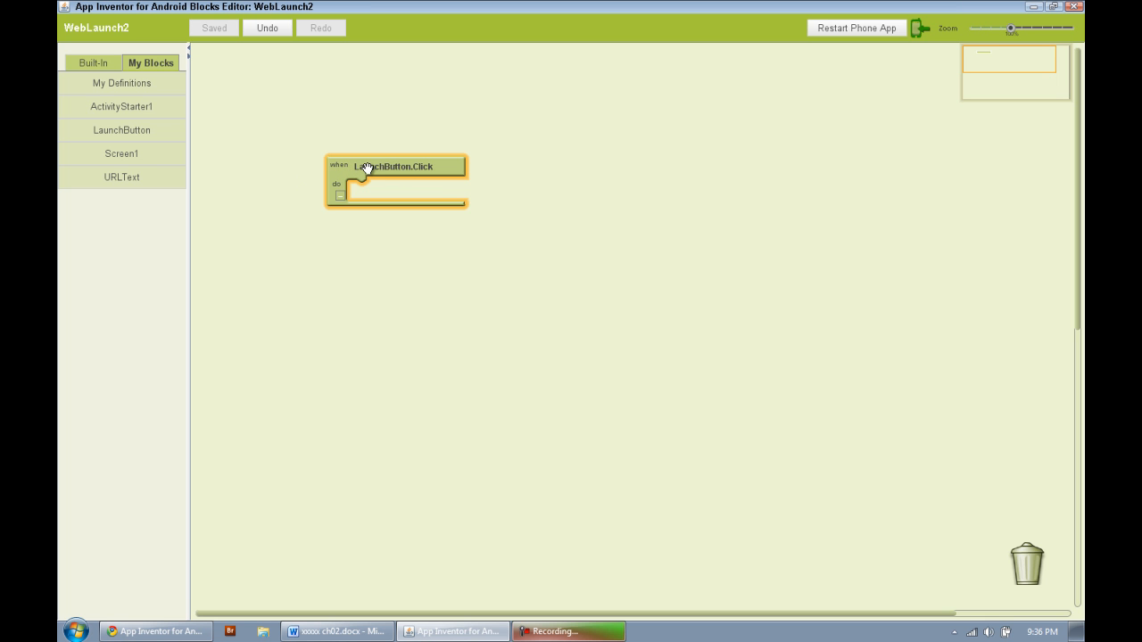
{"action": "mouse_move", "coordinate": [365, 168]}
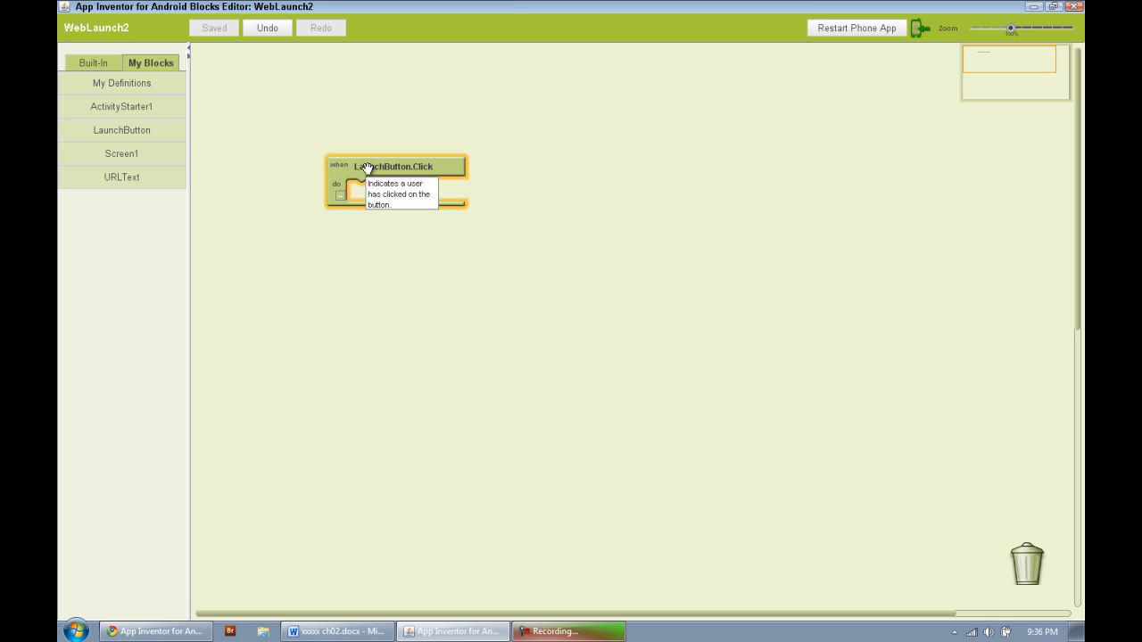
{"action": "mouse_move", "coordinate": [437, 168]}
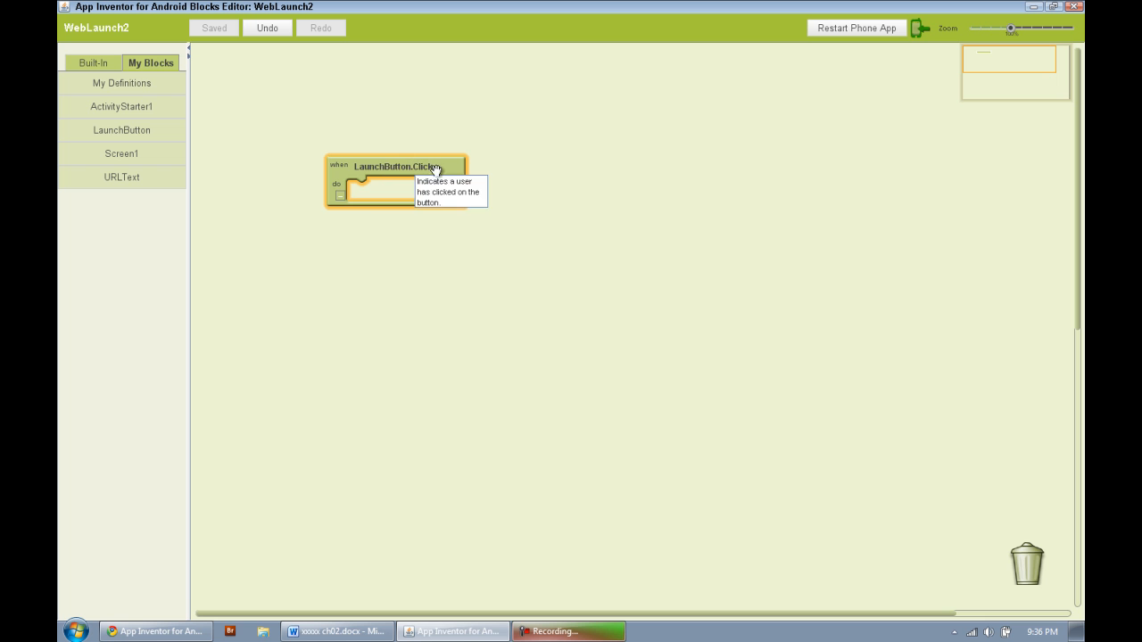
{"action": "mouse_move", "coordinate": [425, 188]}
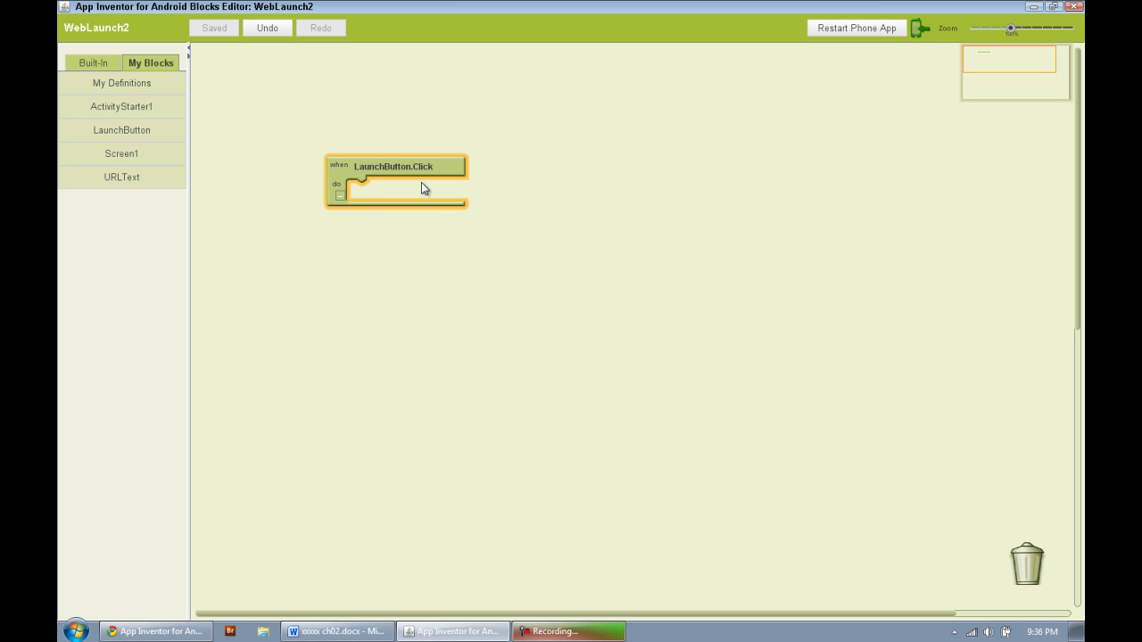
{"action": "mouse_move", "coordinate": [357, 191]}
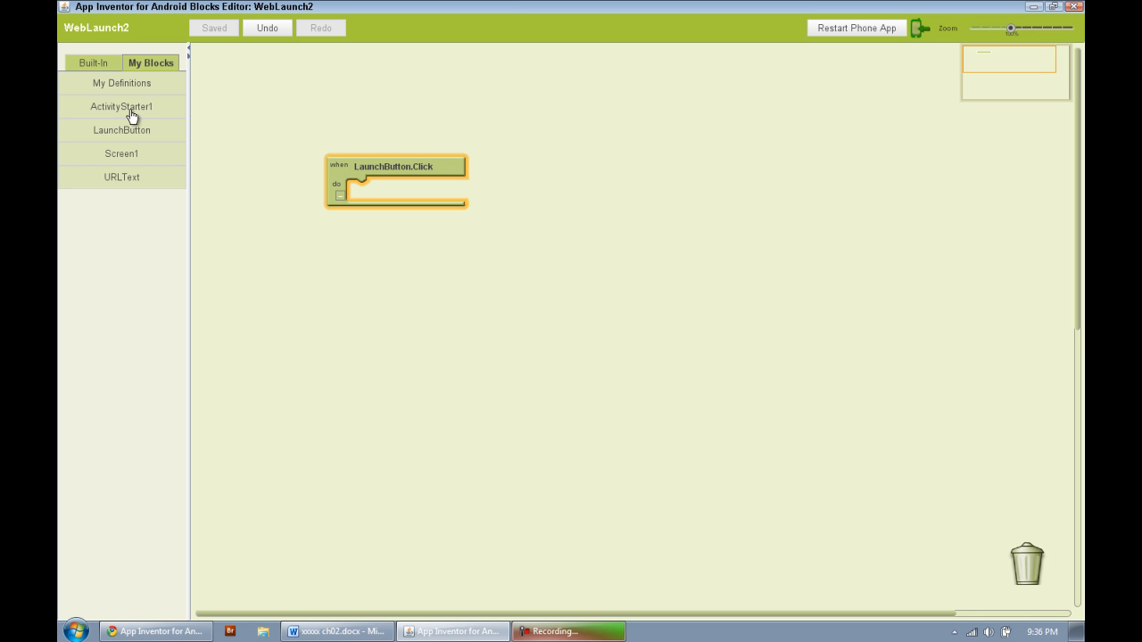
Step: Show the ActivityStarter1 blocks to get the set DataUri block for the Click handler
{"action": "left_click", "coordinate": [122, 107]}
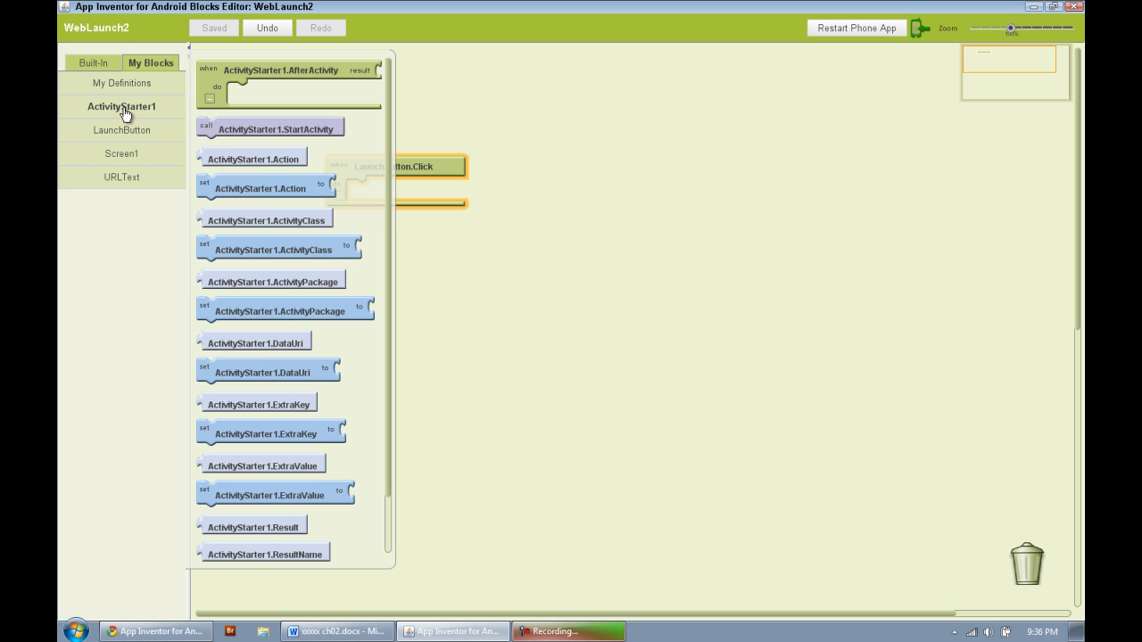
{"action": "mouse_move", "coordinate": [307, 428]}
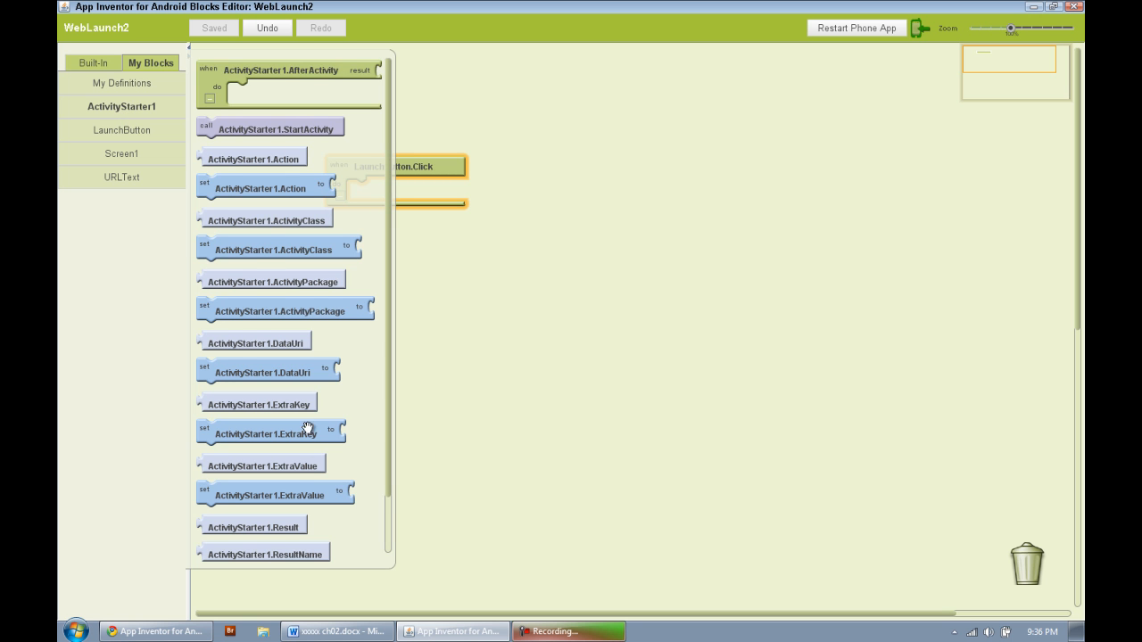
{"action": "mouse_move", "coordinate": [249, 268]}
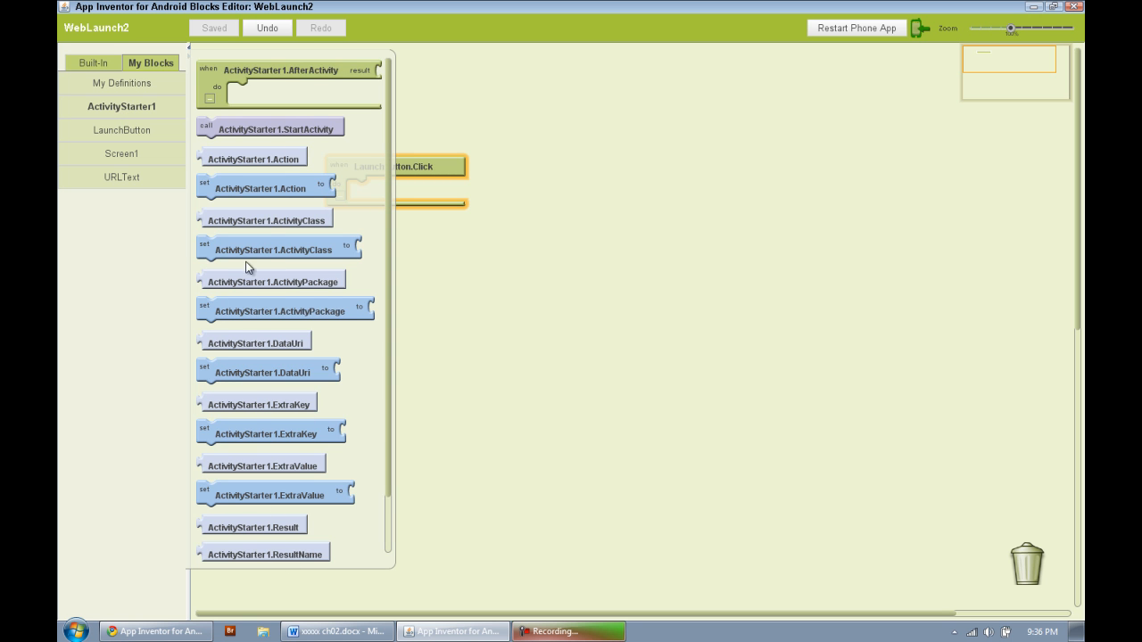
{"action": "mouse_move", "coordinate": [235, 354]}
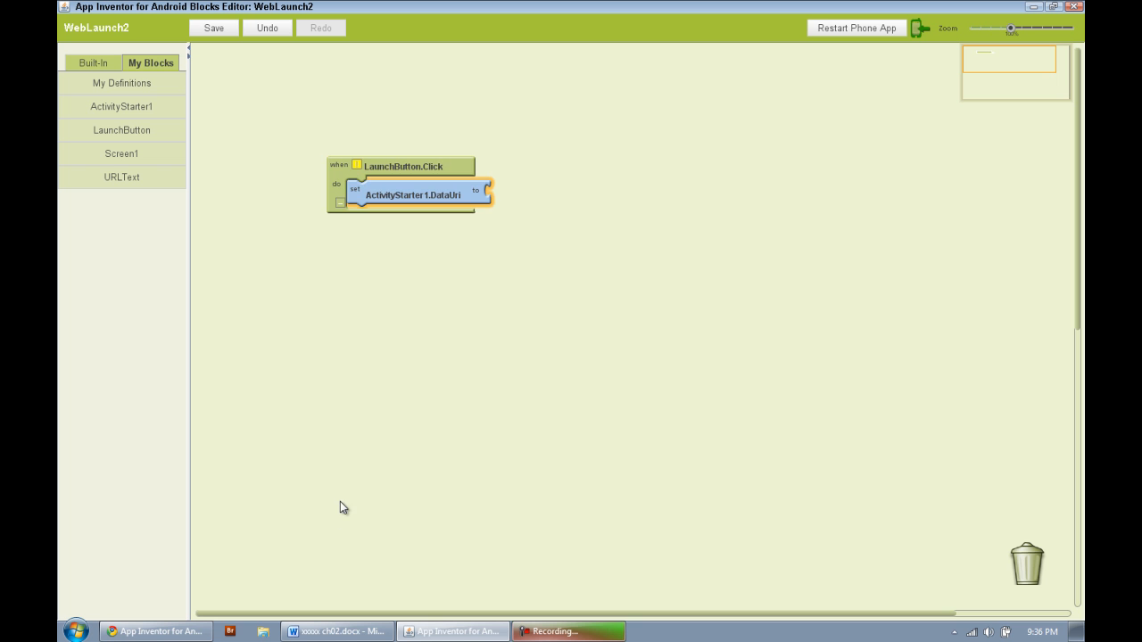
{"action": "mouse_move", "coordinate": [129, 142]}
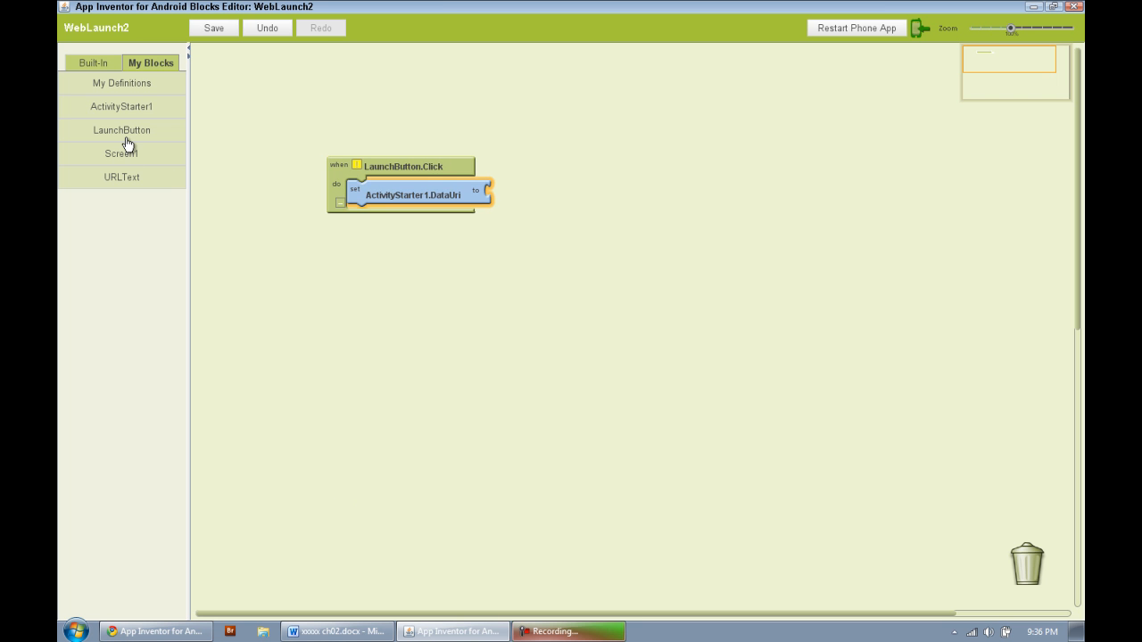
{"action": "mouse_move", "coordinate": [118, 139]}
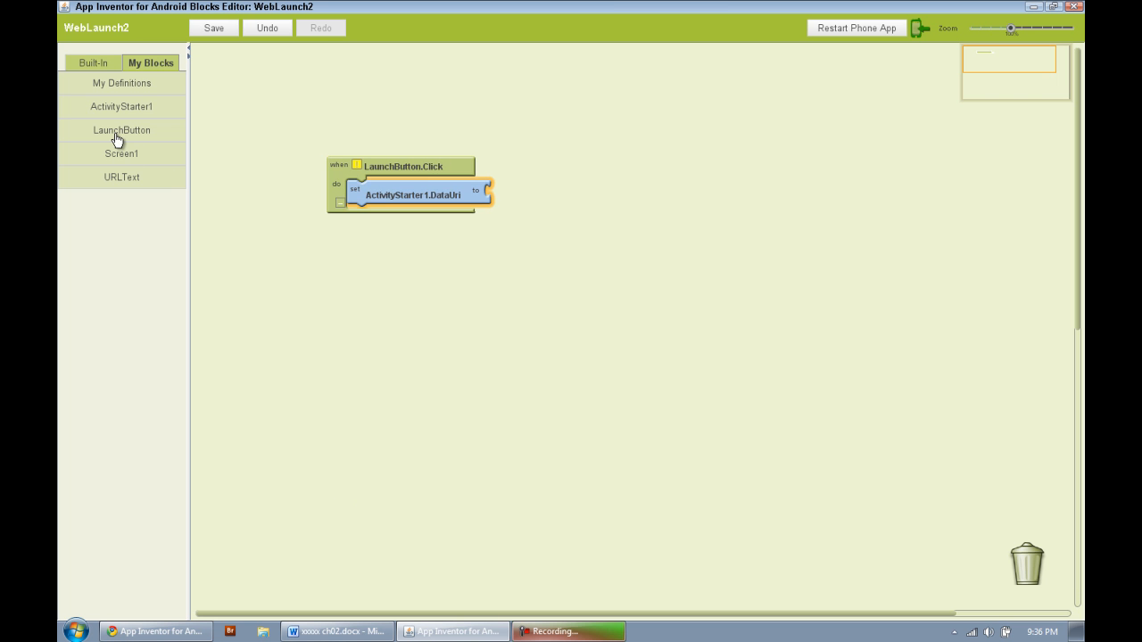
Step: Plug URLText.Text into set ActivityStarter1.DataUri, then return to the ActivityStarter1 blocks
{"action": "left_click", "coordinate": [122, 177]}
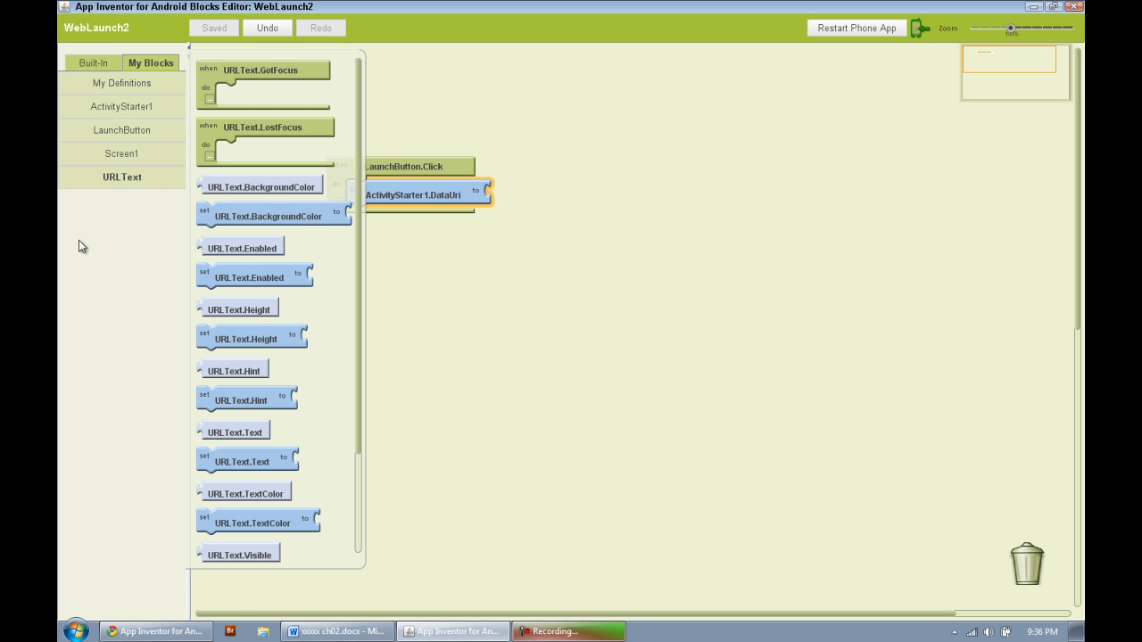
{"action": "mouse_move", "coordinate": [238, 462]}
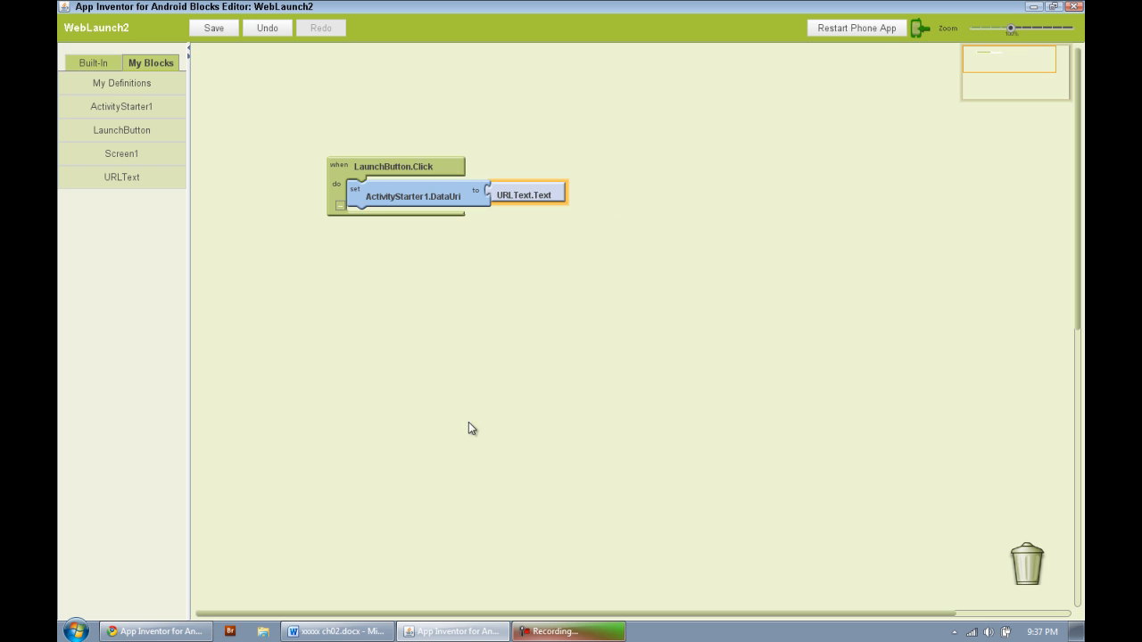
{"action": "mouse_move", "coordinate": [452, 478]}
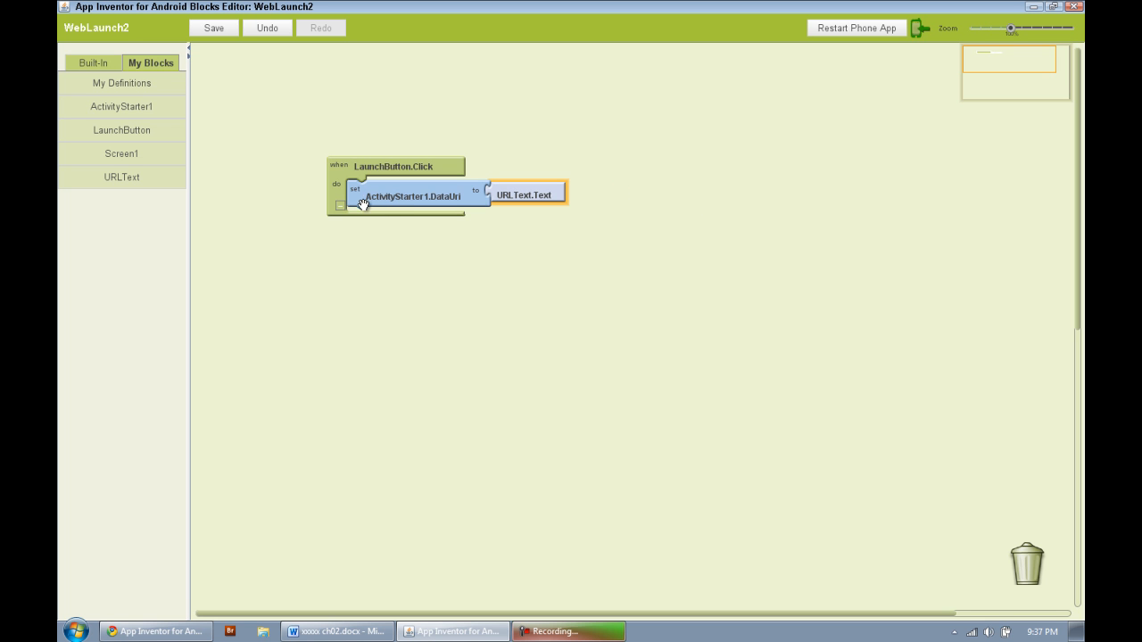
{"action": "left_click", "coordinate": [214, 29]}
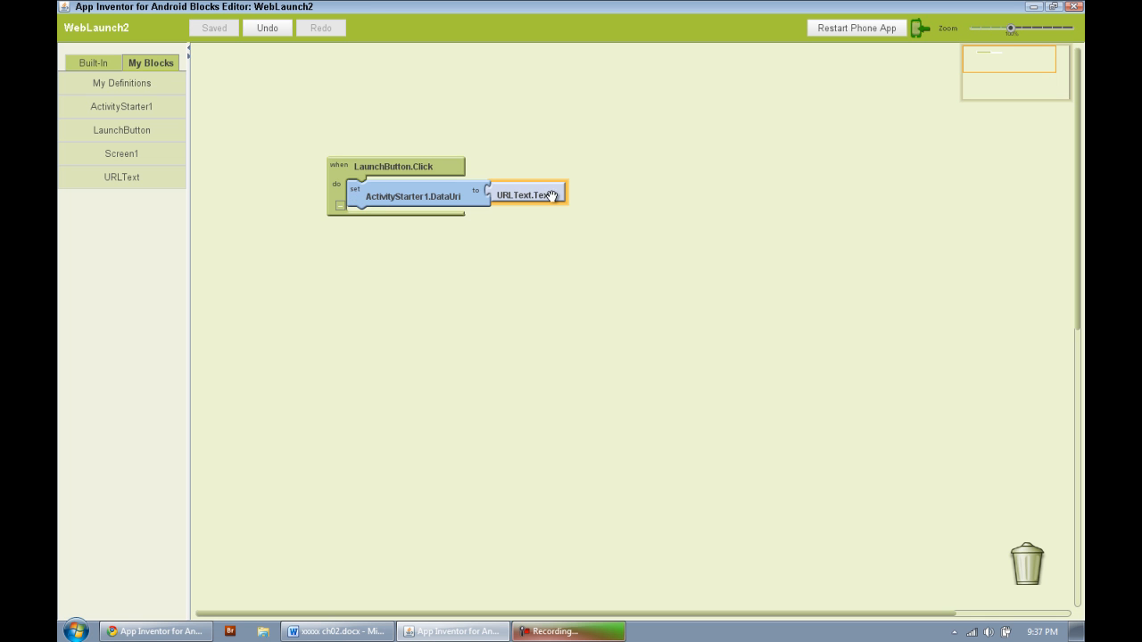
{"action": "mouse_move", "coordinate": [319, 330]}
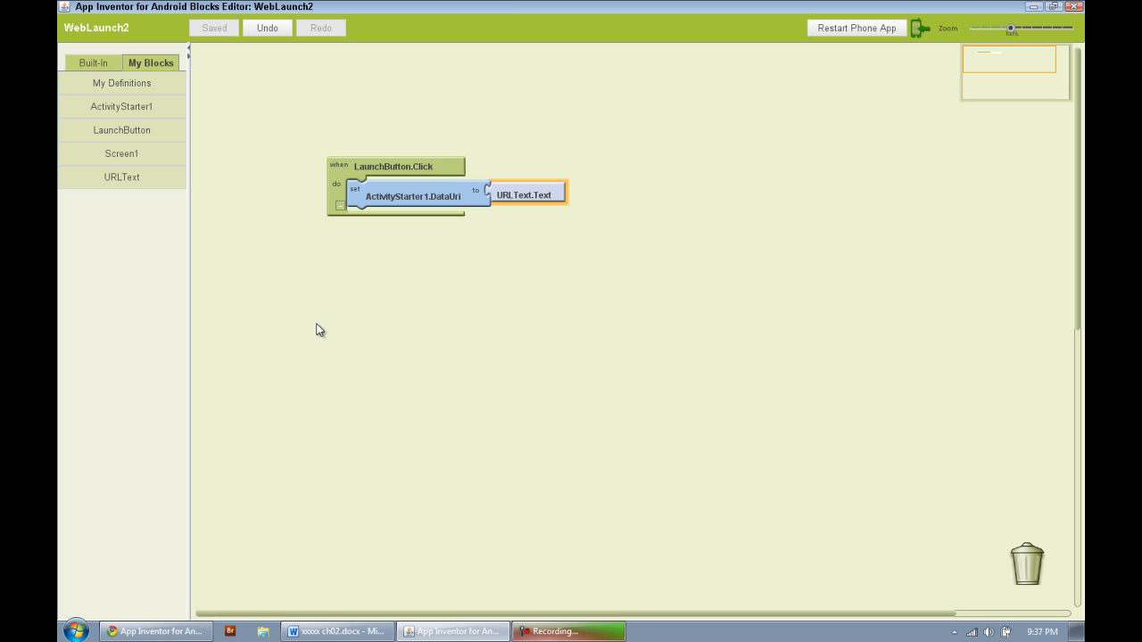
{"action": "mouse_move", "coordinate": [337, 323]}
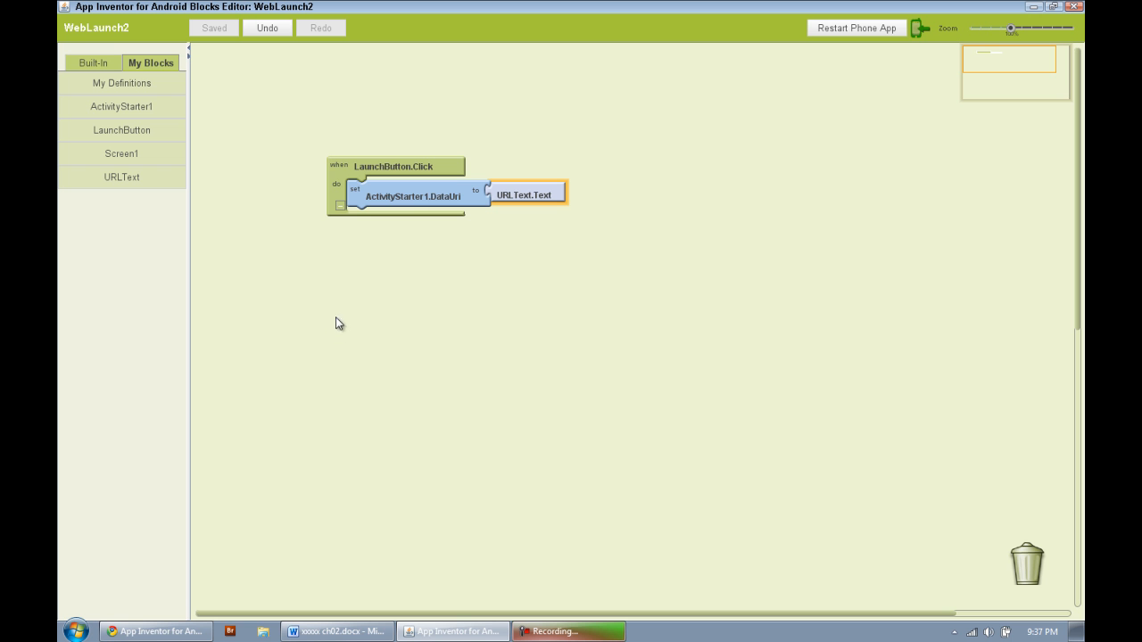
{"action": "mouse_move", "coordinate": [121, 204]}
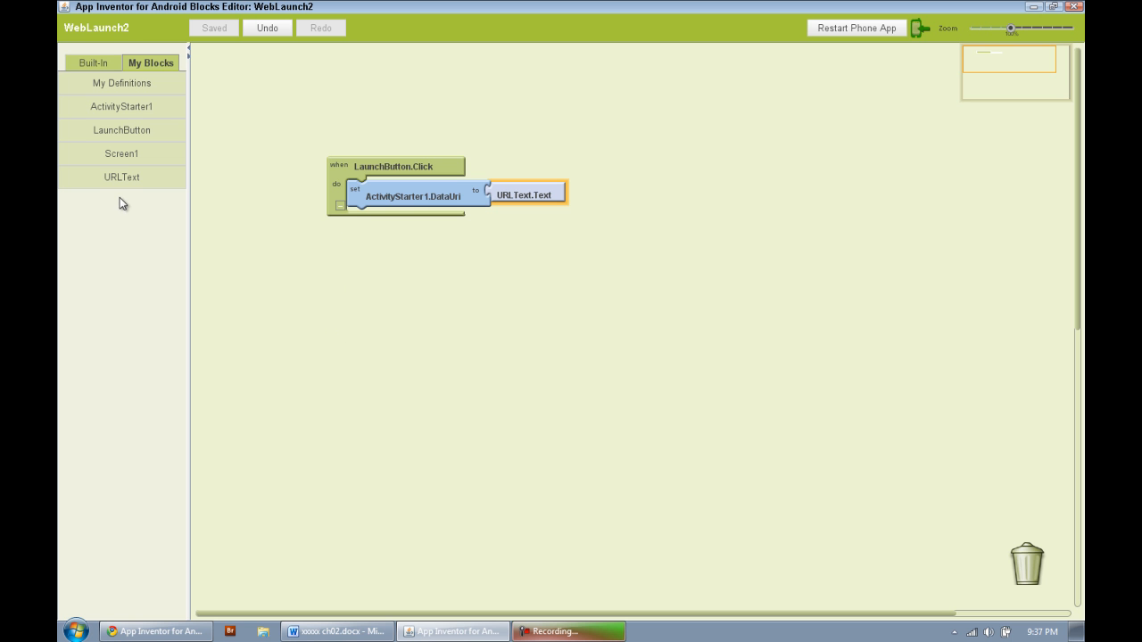
{"action": "left_click", "coordinate": [121, 107]}
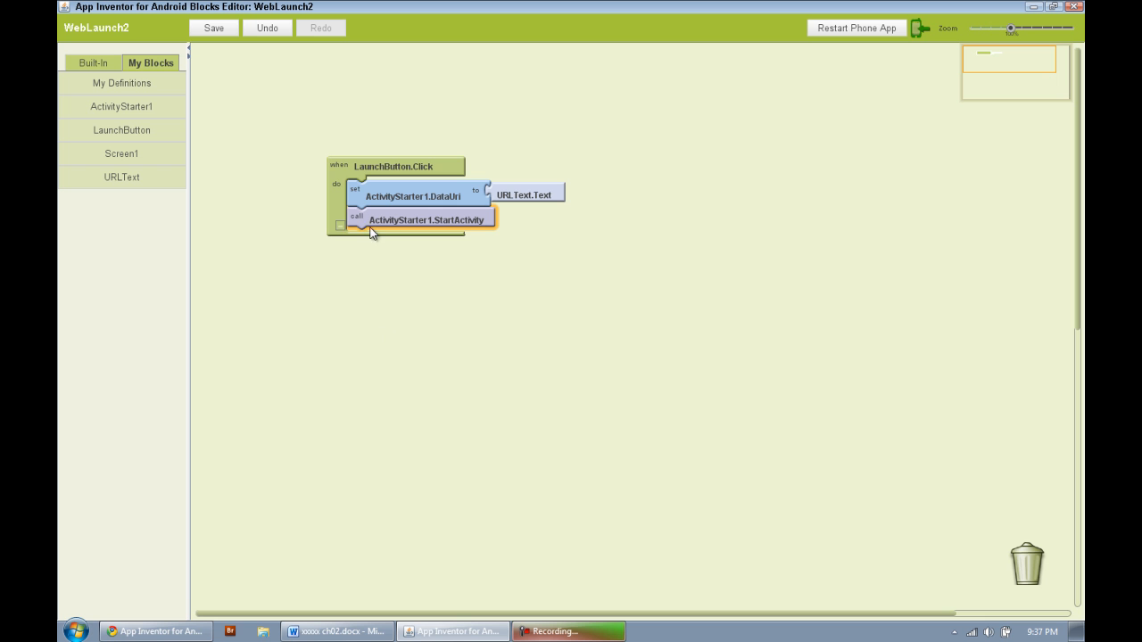
{"action": "mouse_move", "coordinate": [385, 222]}
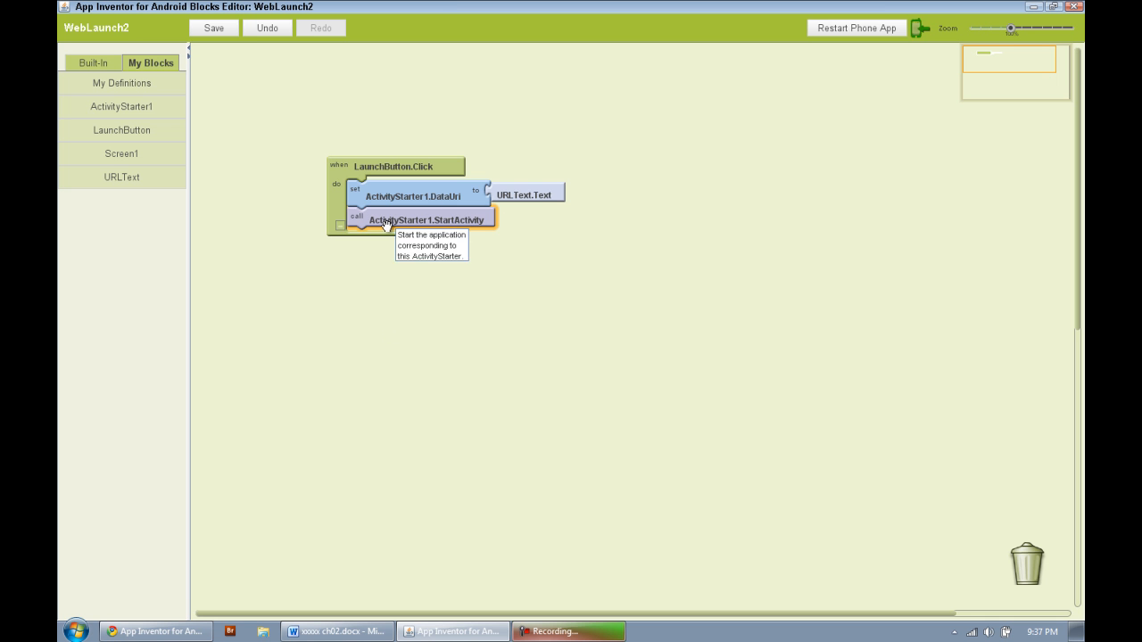
Step: Add call ActivityStarter1.StartActivity under the set DataUri block in LaunchButton.Click
{"action": "left_click", "coordinate": [214, 28]}
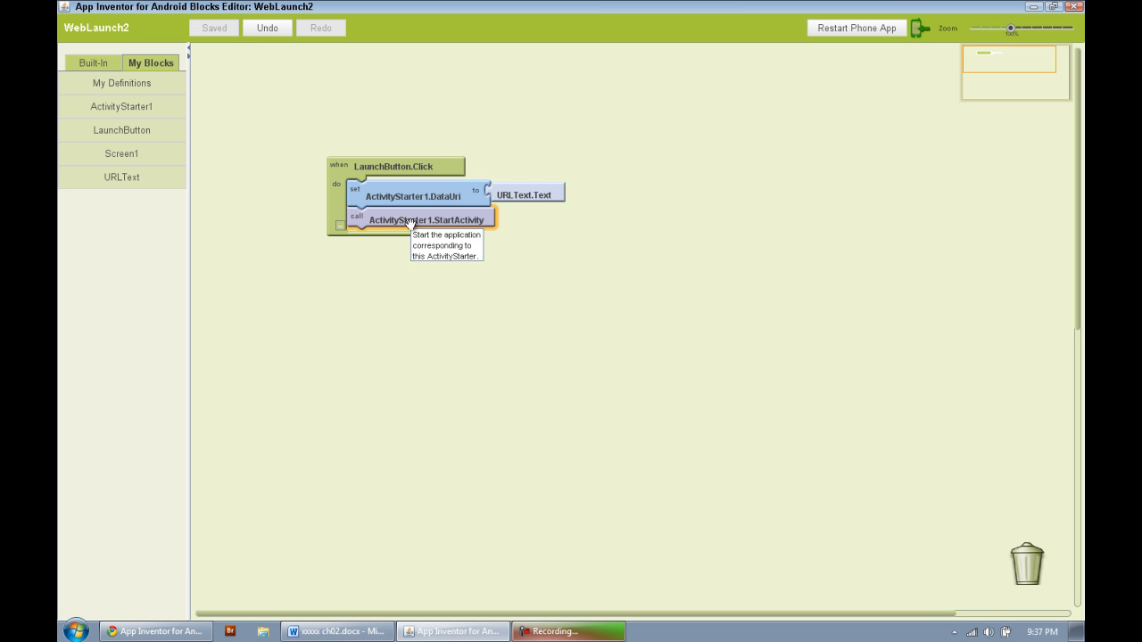
{"action": "mouse_move", "coordinate": [454, 209]}
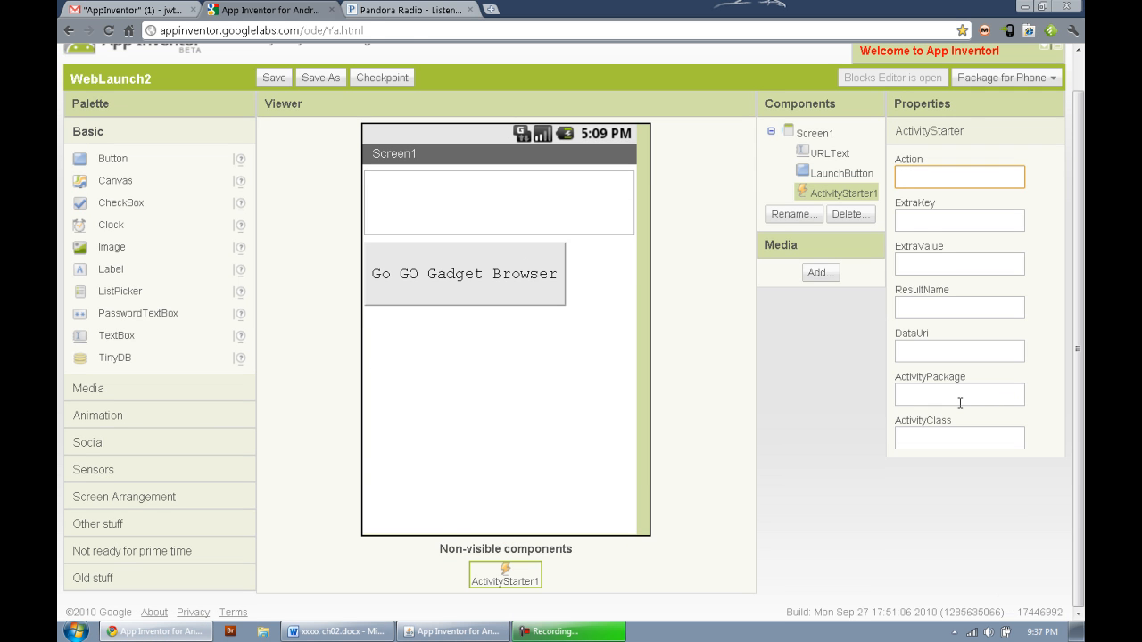
{"action": "left_click", "coordinate": [960, 176]}
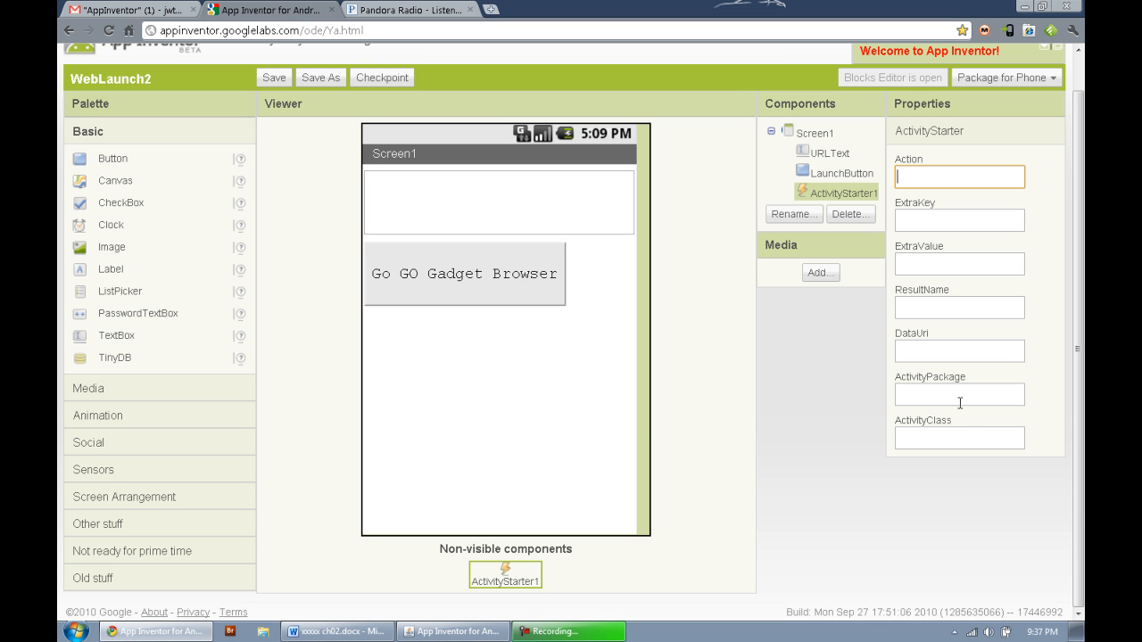
{"action": "left_click", "coordinate": [960, 350]}
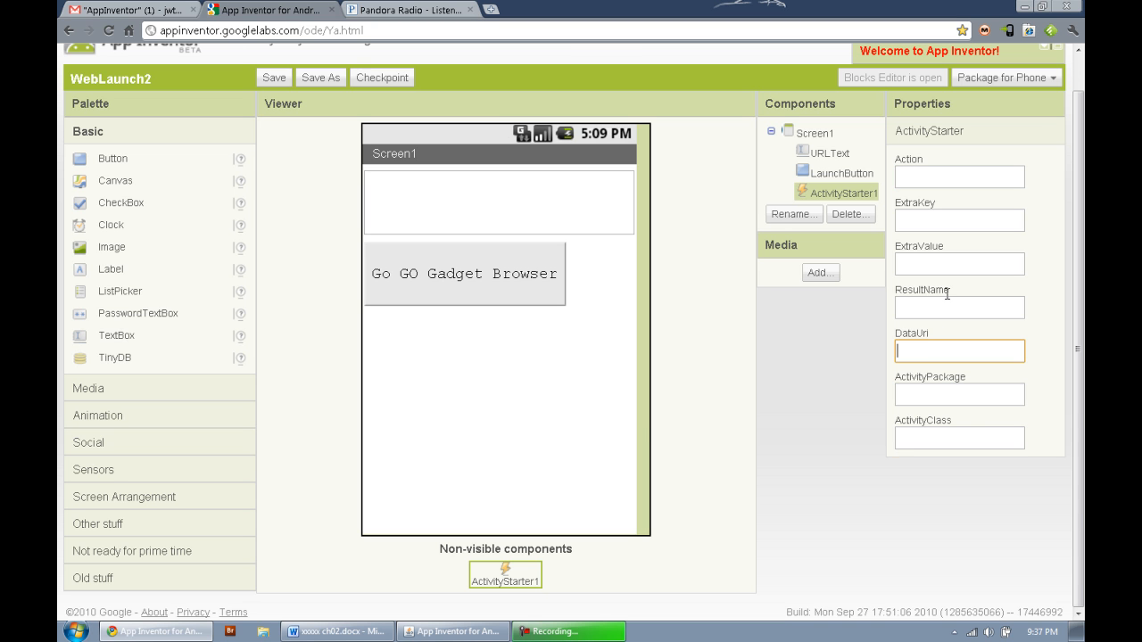
{"action": "left_click", "coordinate": [960, 177]}
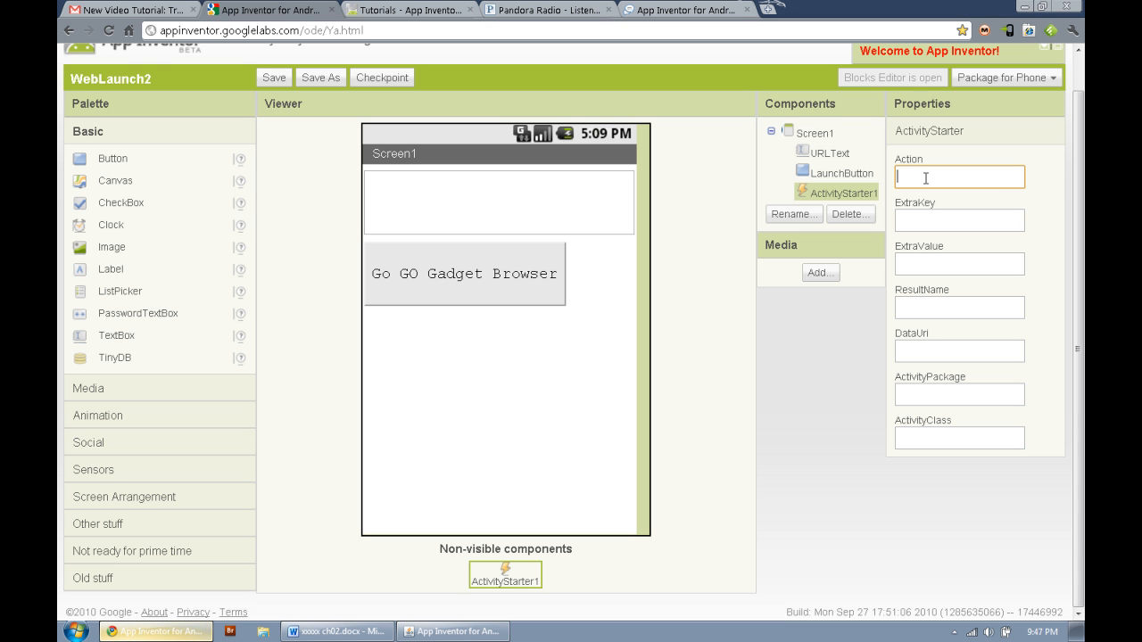
Step: Enter android.intent.action.VIEW as ActivityStarter1's Action property
{"action": "type", "text": "android"}
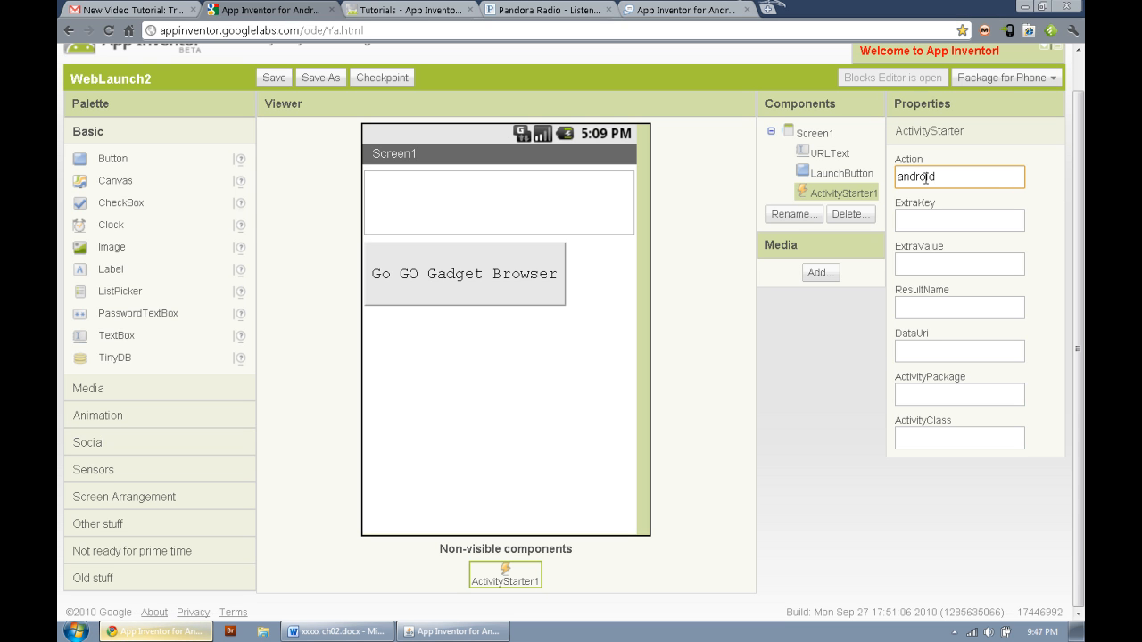
{"action": "type", "text": ".intent.action.V"}
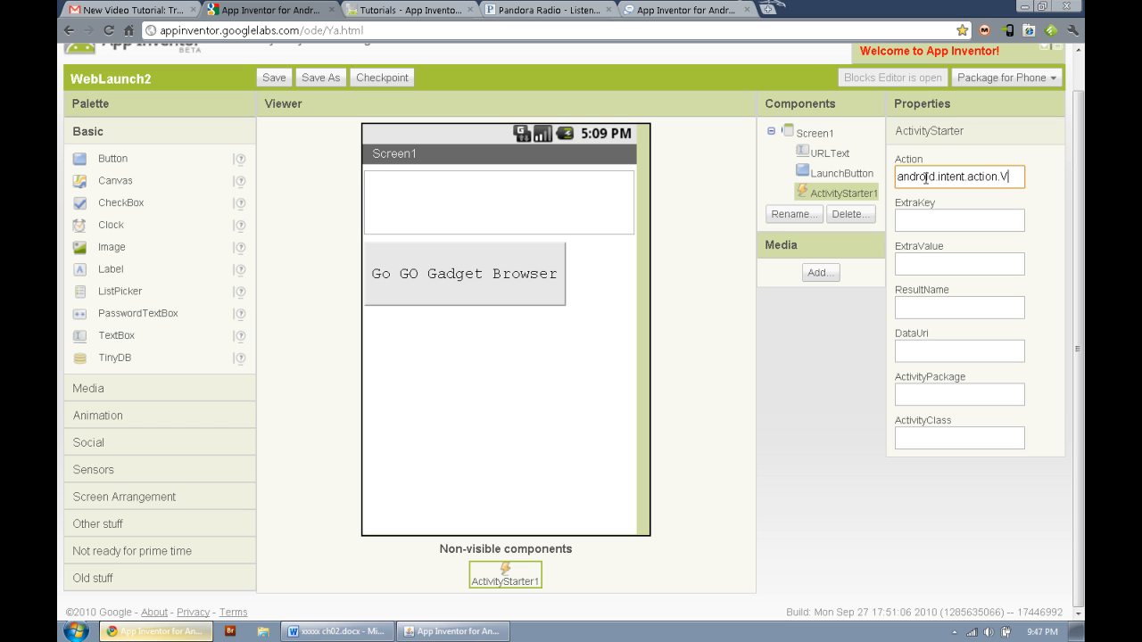
{"action": "type", "text": "IEW"}
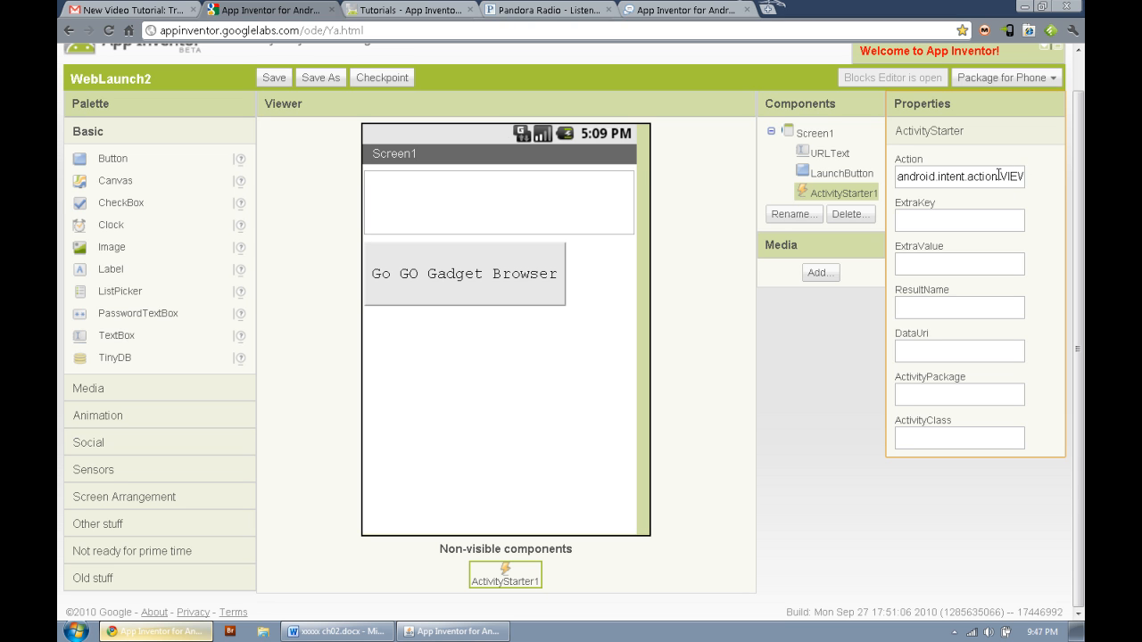
{"action": "double_click", "coordinate": [1010, 176]}
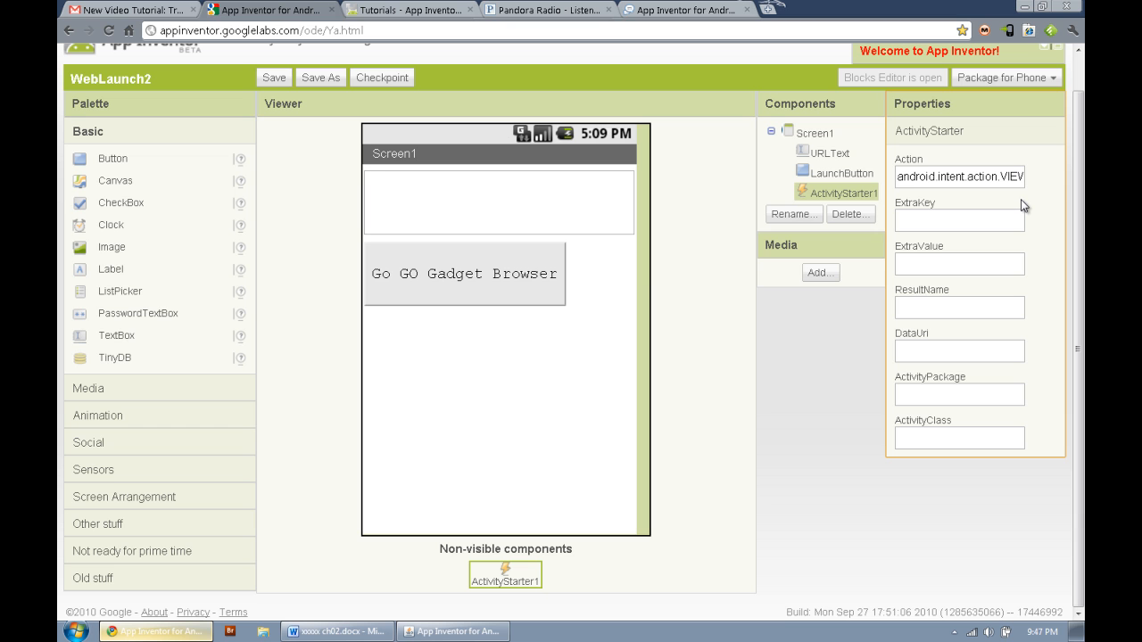
Step: Check that ActivityStarter1's DataUri, ActivityPackage and ActivityClass properties are blank
{"action": "left_click", "coordinate": [960, 349]}
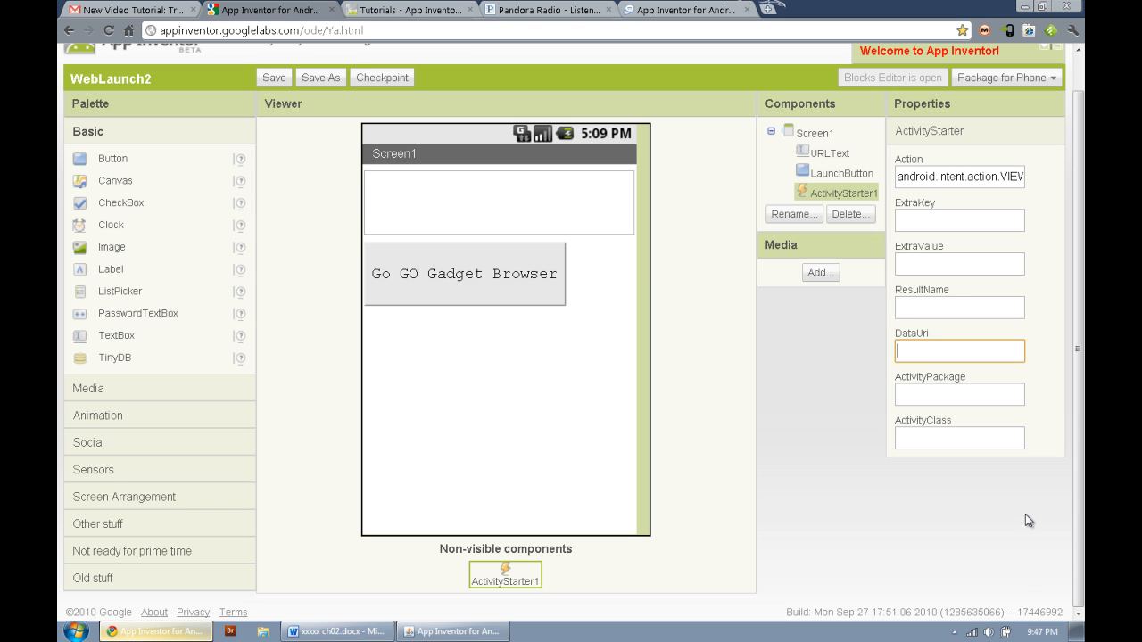
{"action": "mouse_move", "coordinate": [908, 418]}
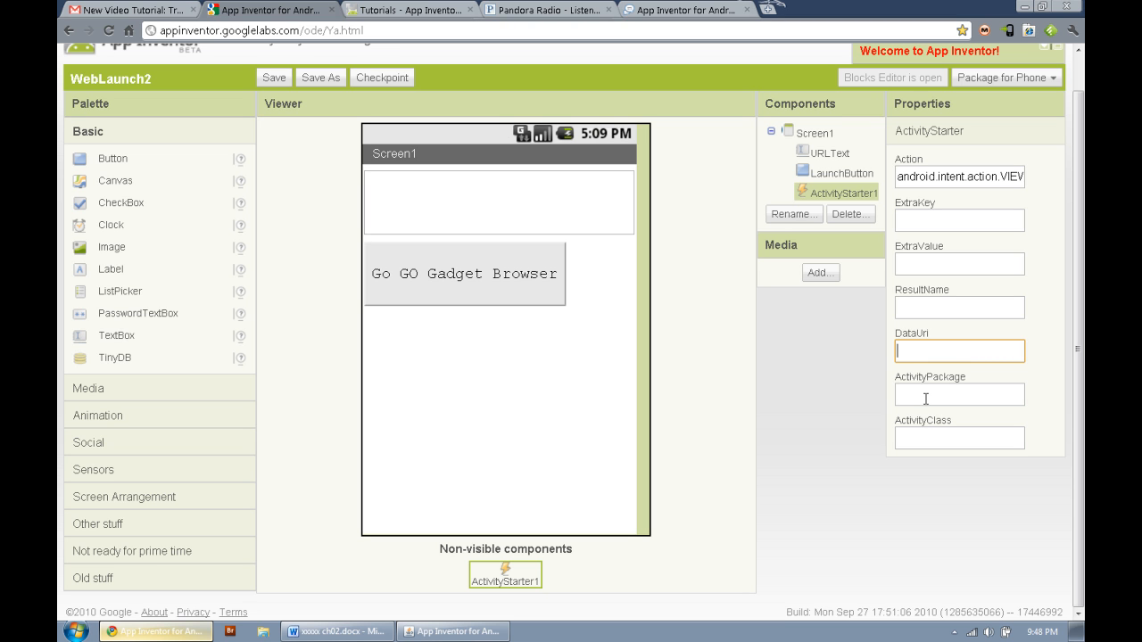
{"action": "left_click", "coordinate": [960, 439]}
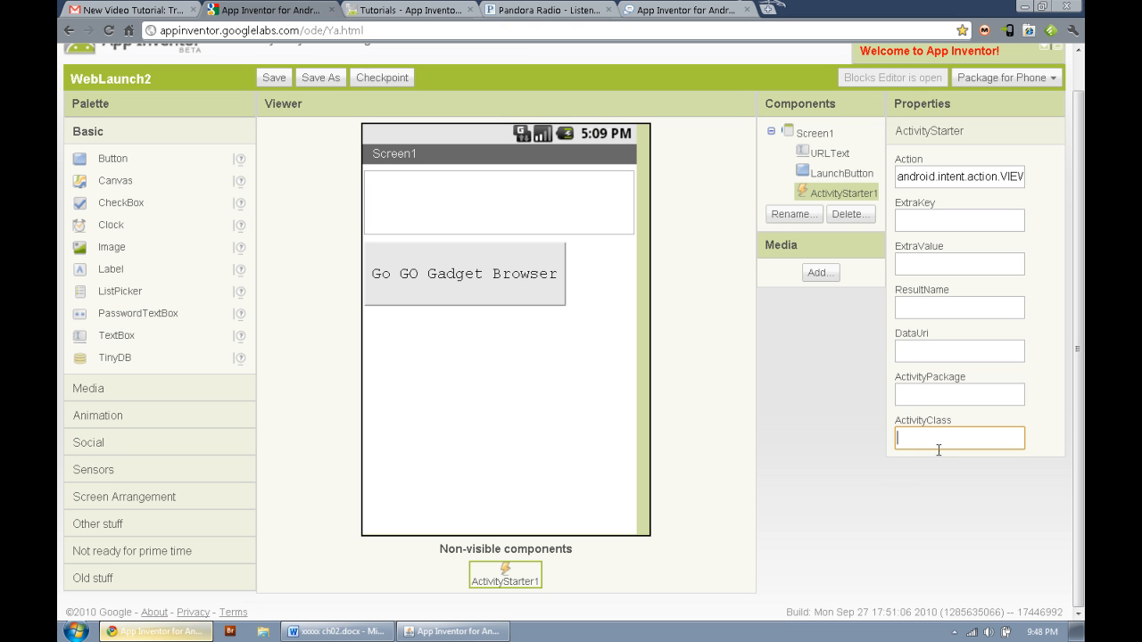
{"action": "left_click", "coordinate": [960, 394]}
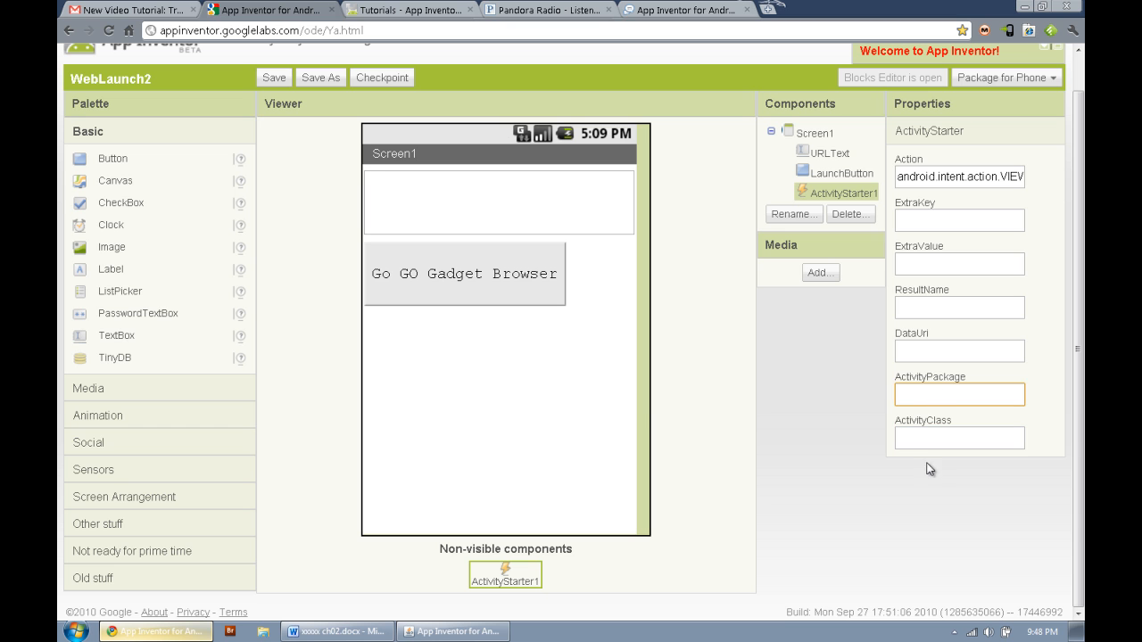
{"action": "left_click", "coordinate": [960, 439]}
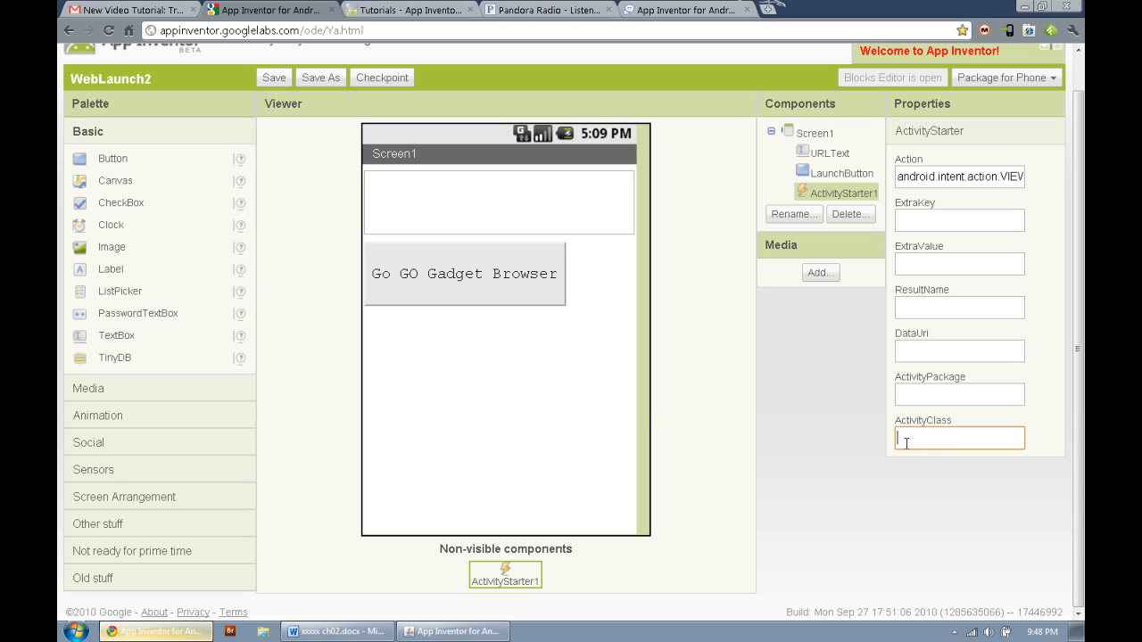
{"action": "mouse_move", "coordinate": [924, 414]}
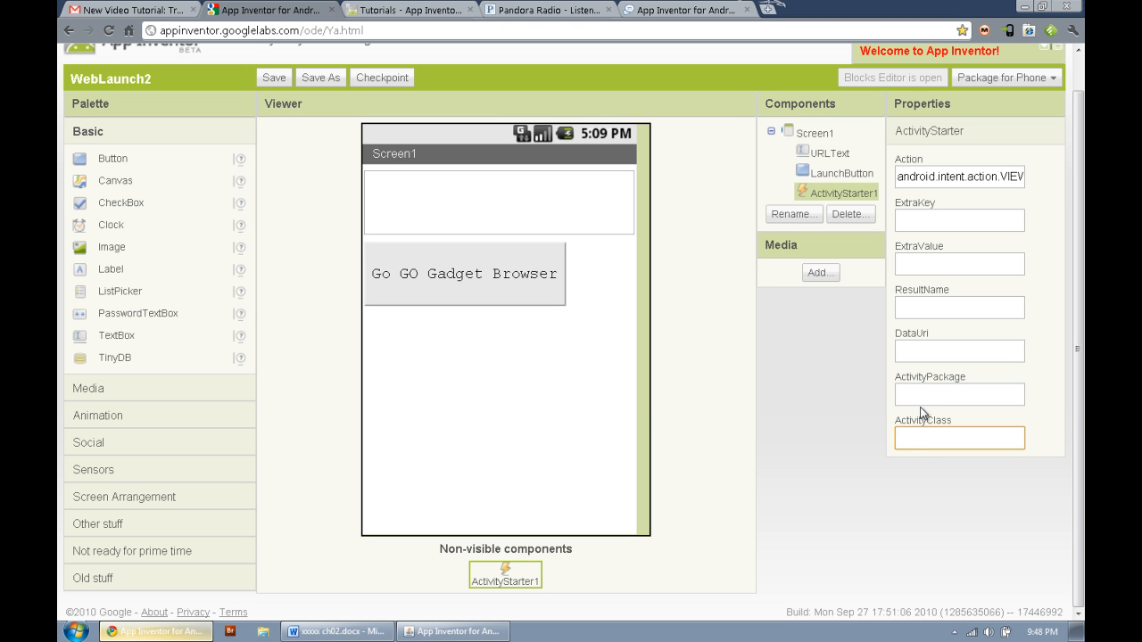
{"action": "left_click", "coordinate": [960, 394]}
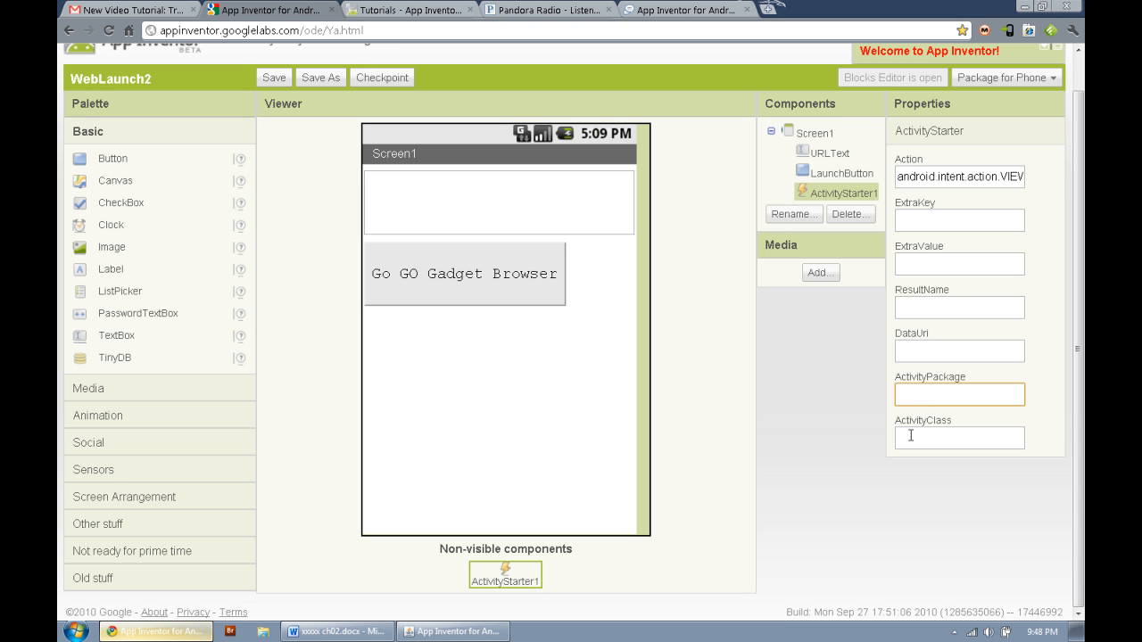
{"action": "mouse_move", "coordinate": [844, 407]}
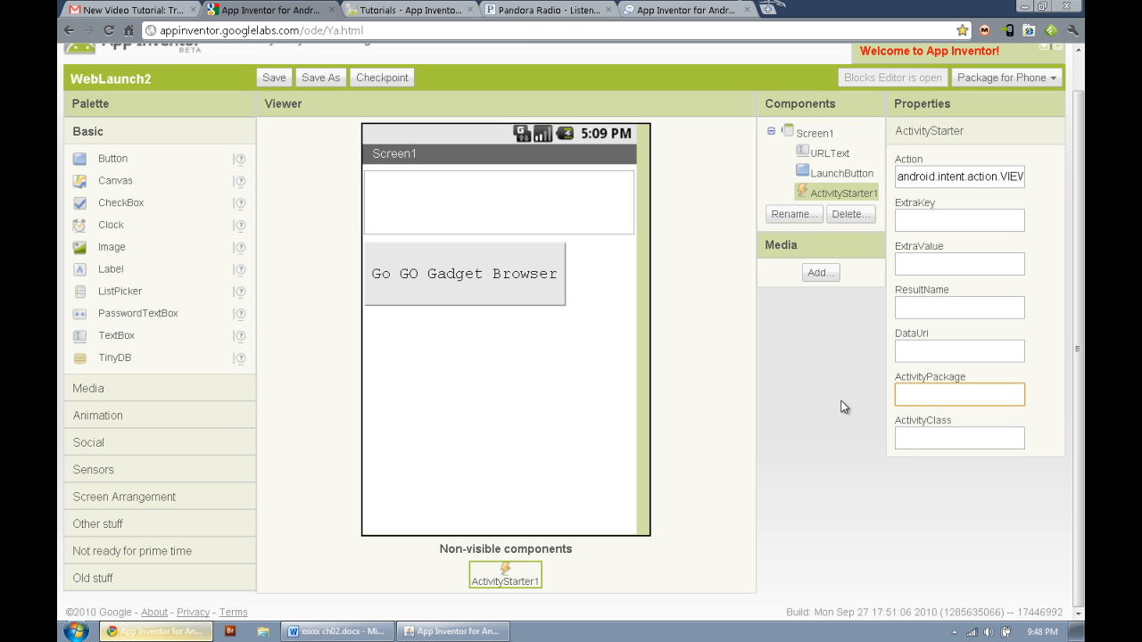
{"action": "mouse_move", "coordinate": [307, 421]}
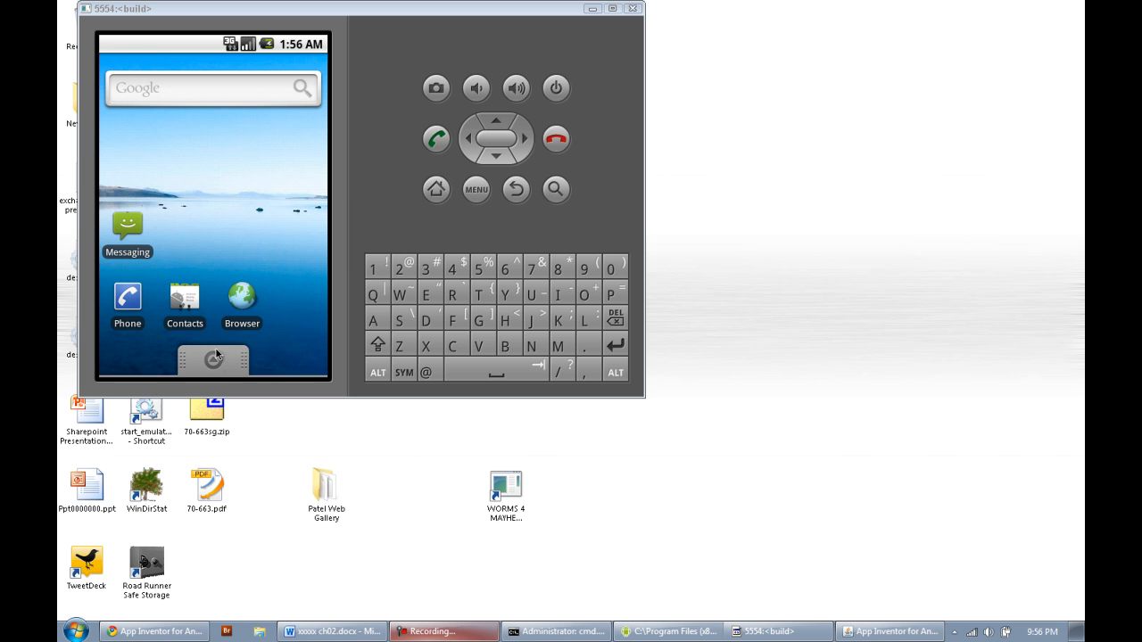
{"action": "left_click", "coordinate": [214, 360]}
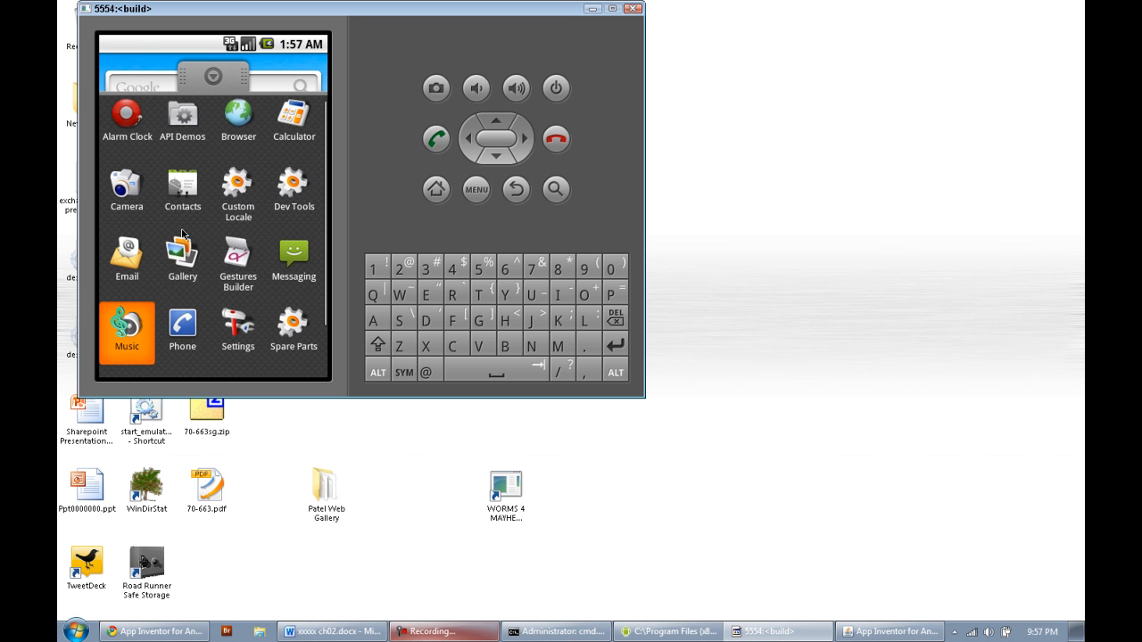
{"action": "scroll", "scroll_direction": "down", "scroll_amount": 3}
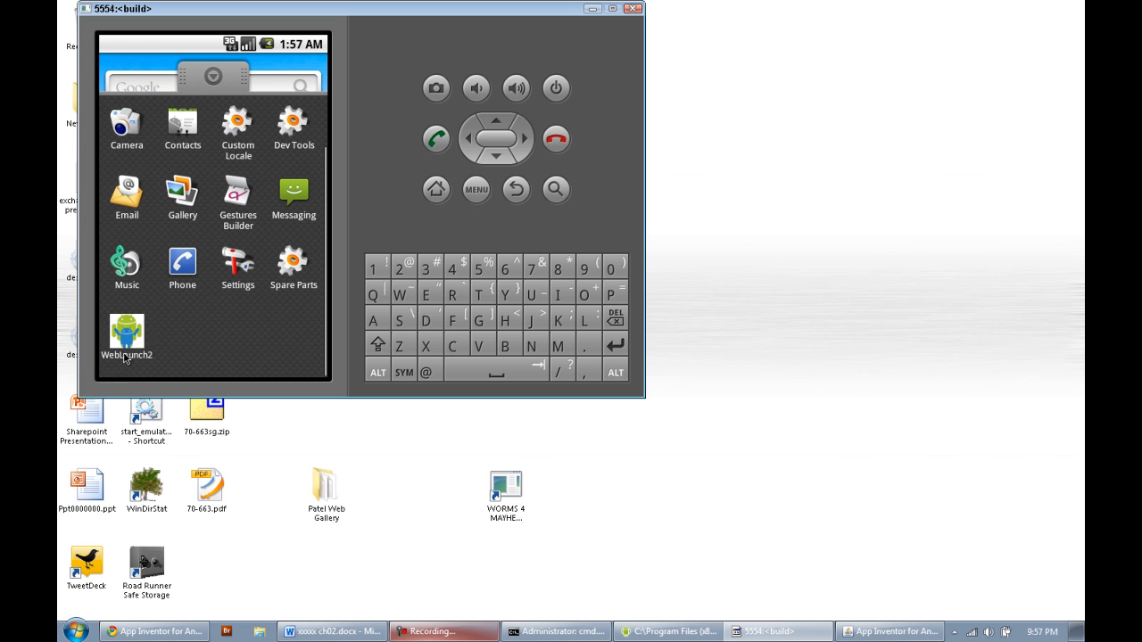
{"action": "left_click", "coordinate": [127, 335]}
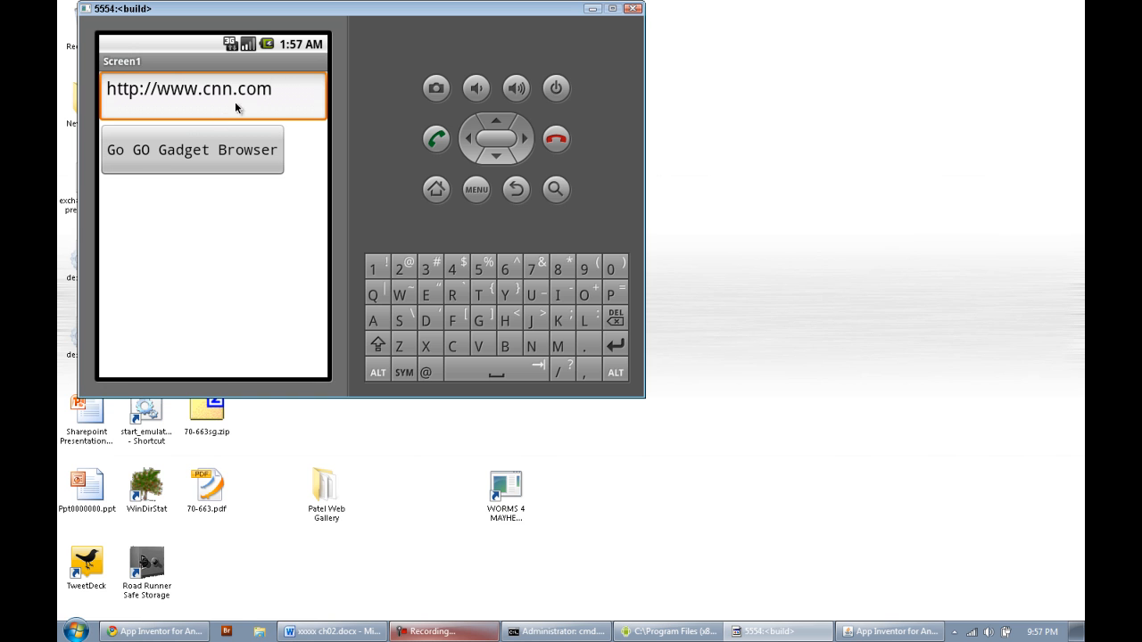
{"action": "key", "text": "BackSpace"}
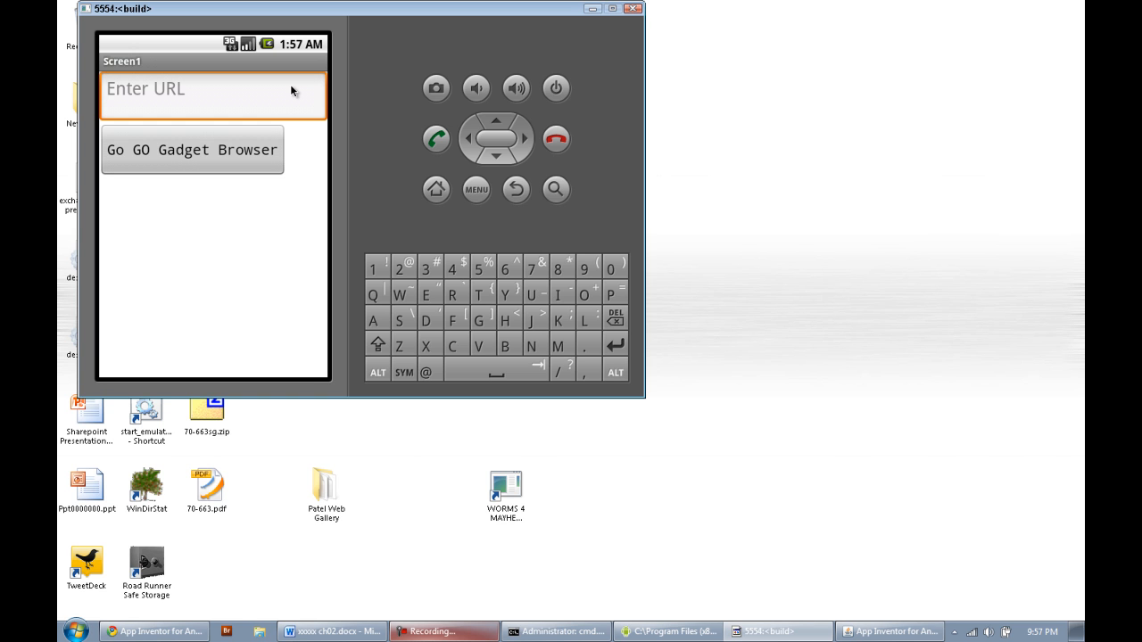
Step: Try cnn.com with Go GO Gadget Browser; the app crashes and is force closed
{"action": "type", "text": "cn"}
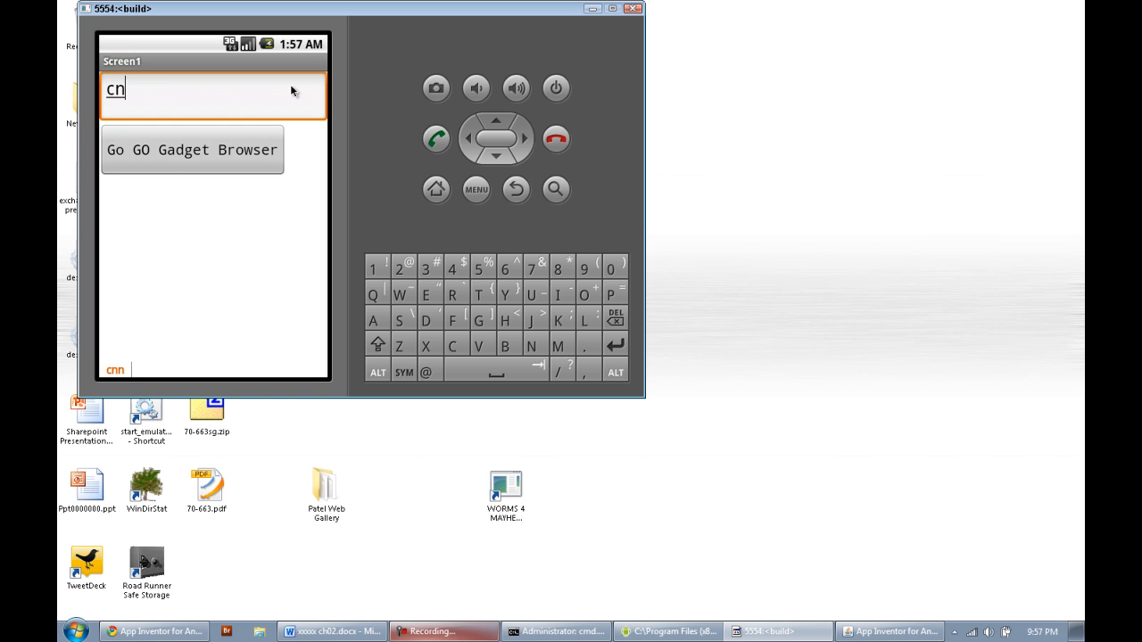
{"action": "type", "text": "n.com"}
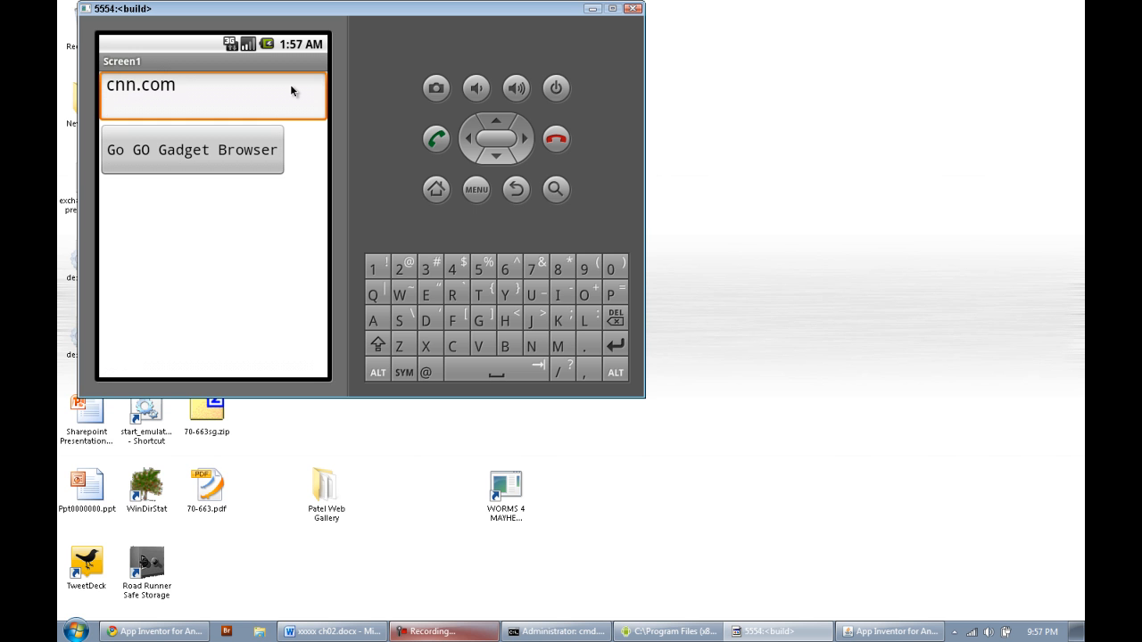
{"action": "left_click", "coordinate": [193, 150]}
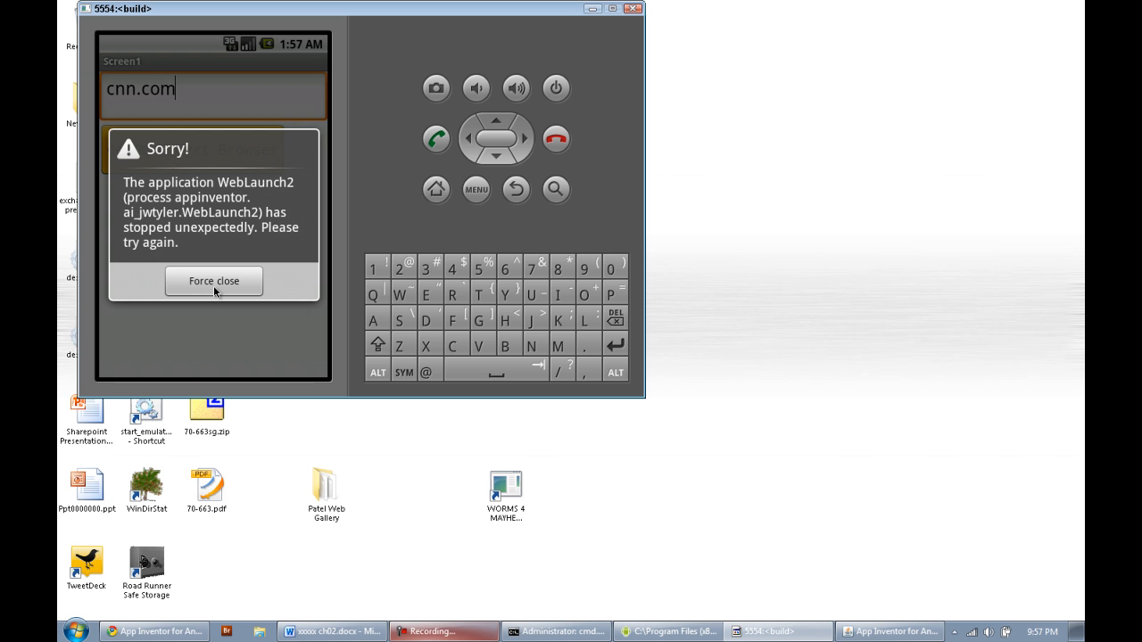
{"action": "left_click", "coordinate": [214, 282]}
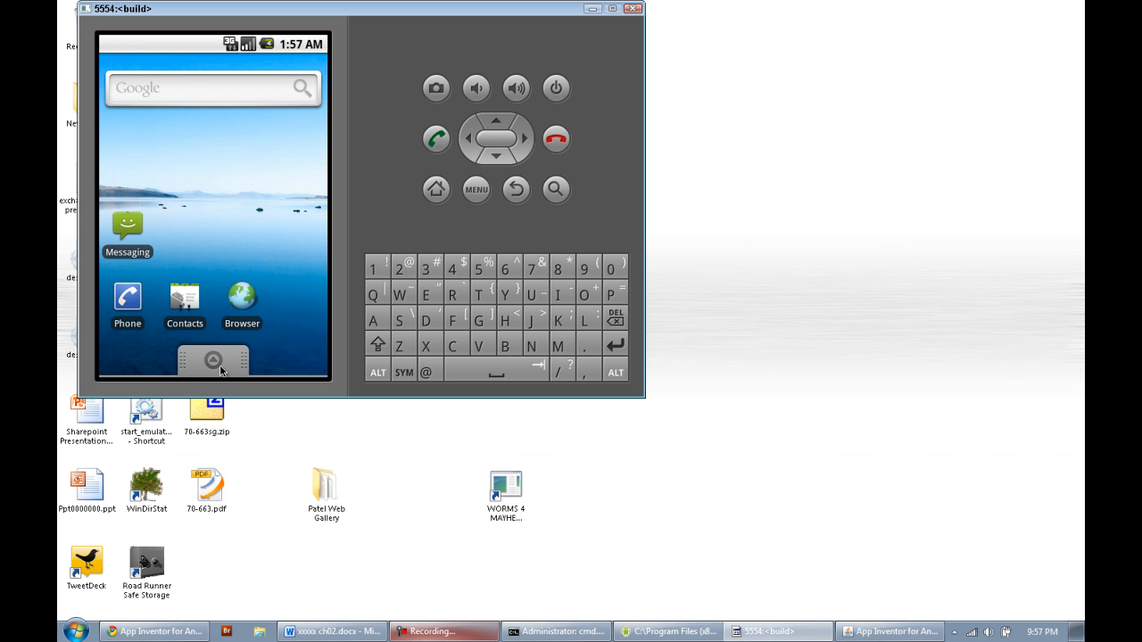
Step: Show the installed apps list to relaunch WebLaunch2 after the crash
{"action": "left_click", "coordinate": [214, 361]}
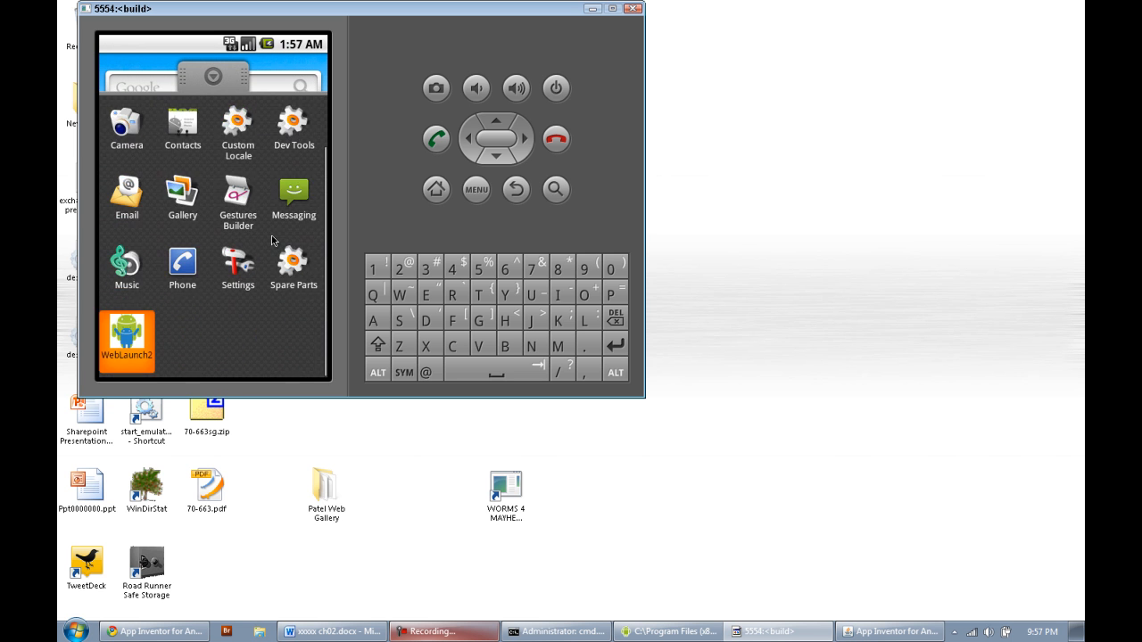
{"action": "mouse_move", "coordinate": [153, 367]}
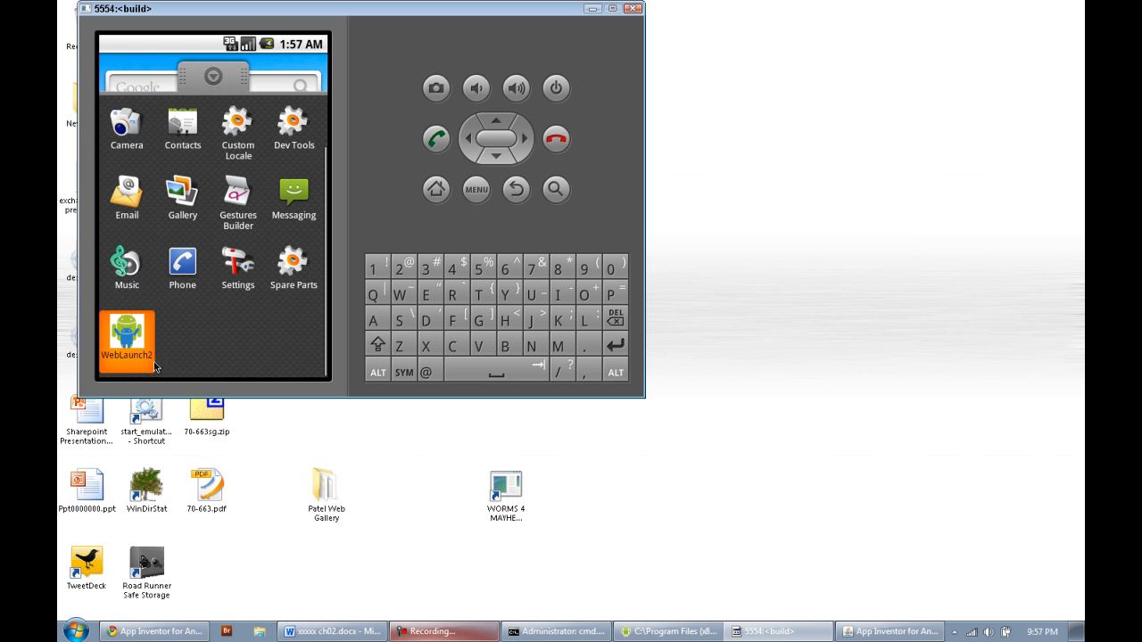
{"action": "mouse_move", "coordinate": [154, 365]}
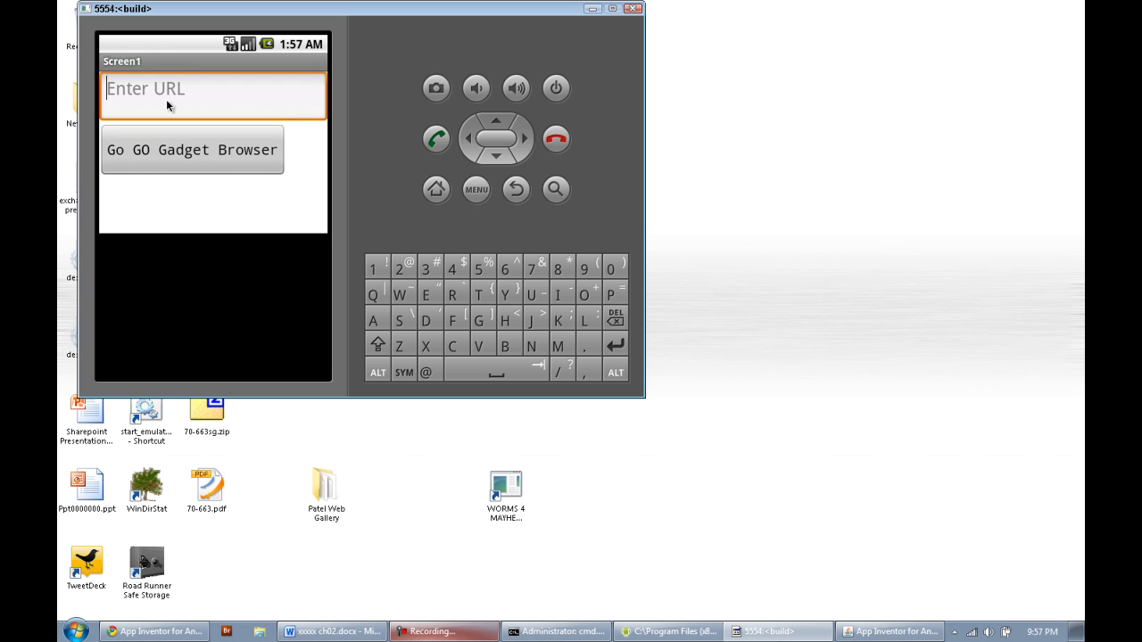
{"action": "left_click", "coordinate": [214, 89]}
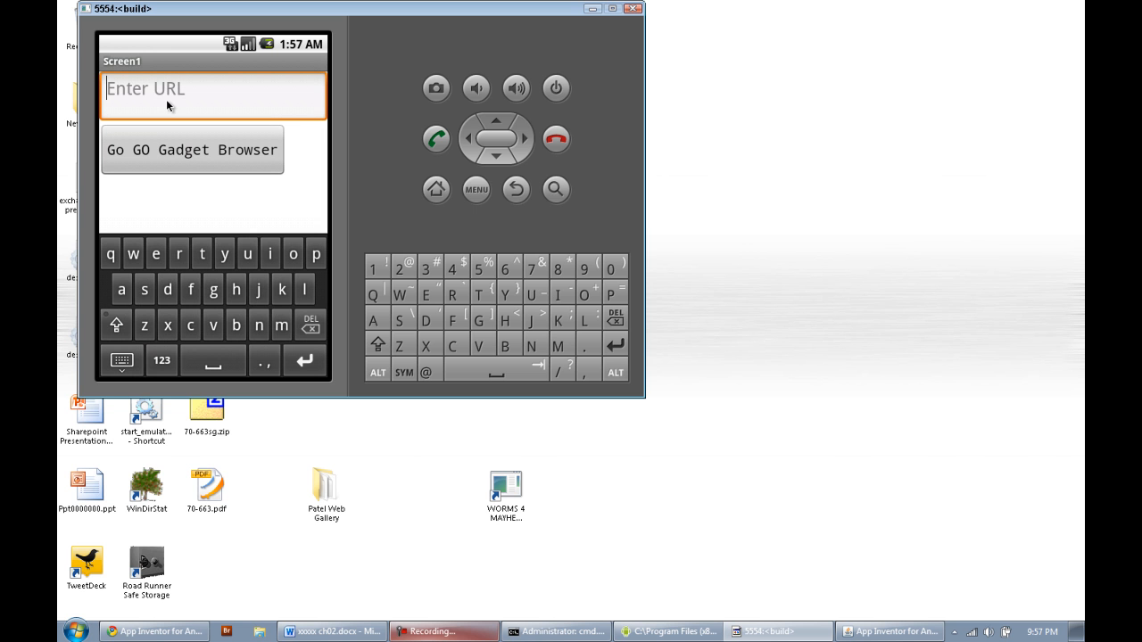
{"action": "type", "text": "www.cn"}
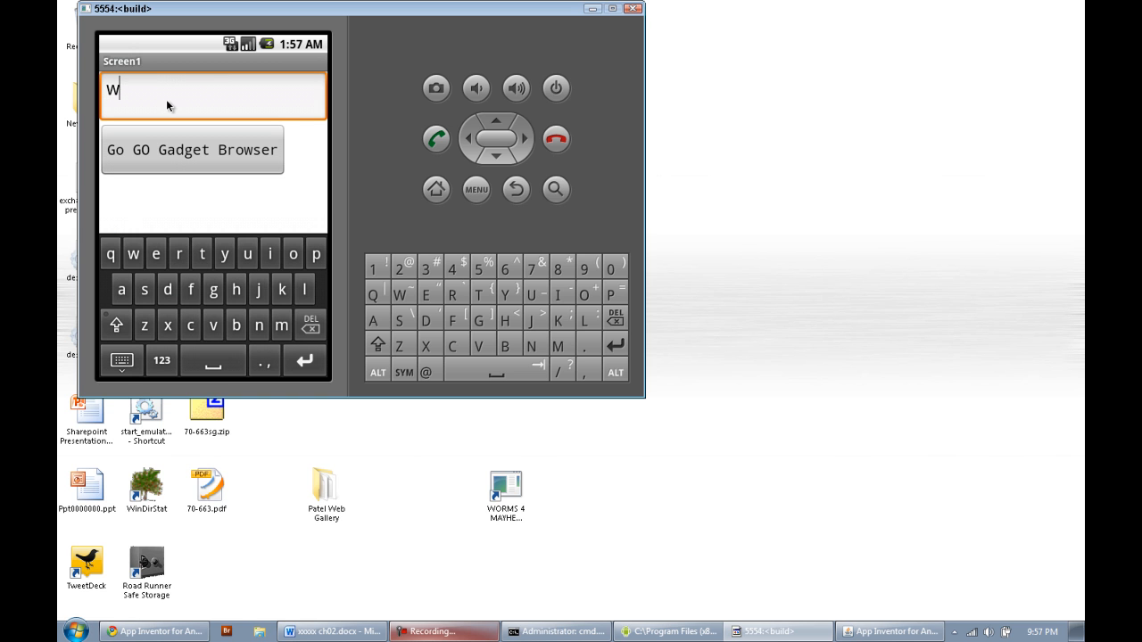
{"action": "type", "text": "http"}
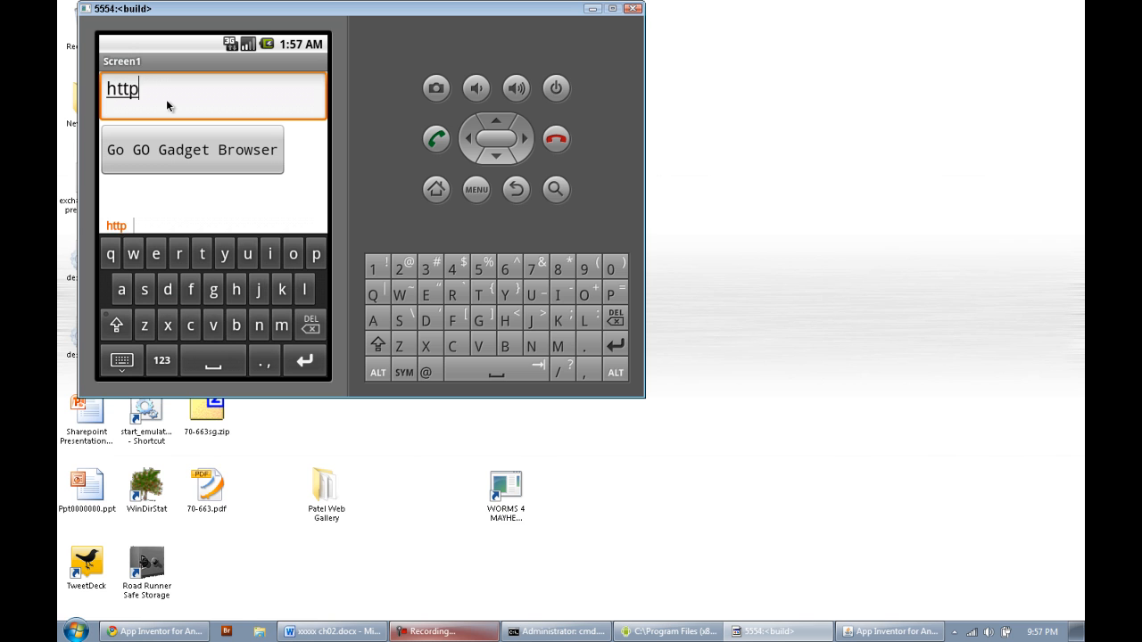
{"action": "type", "text": "://"}
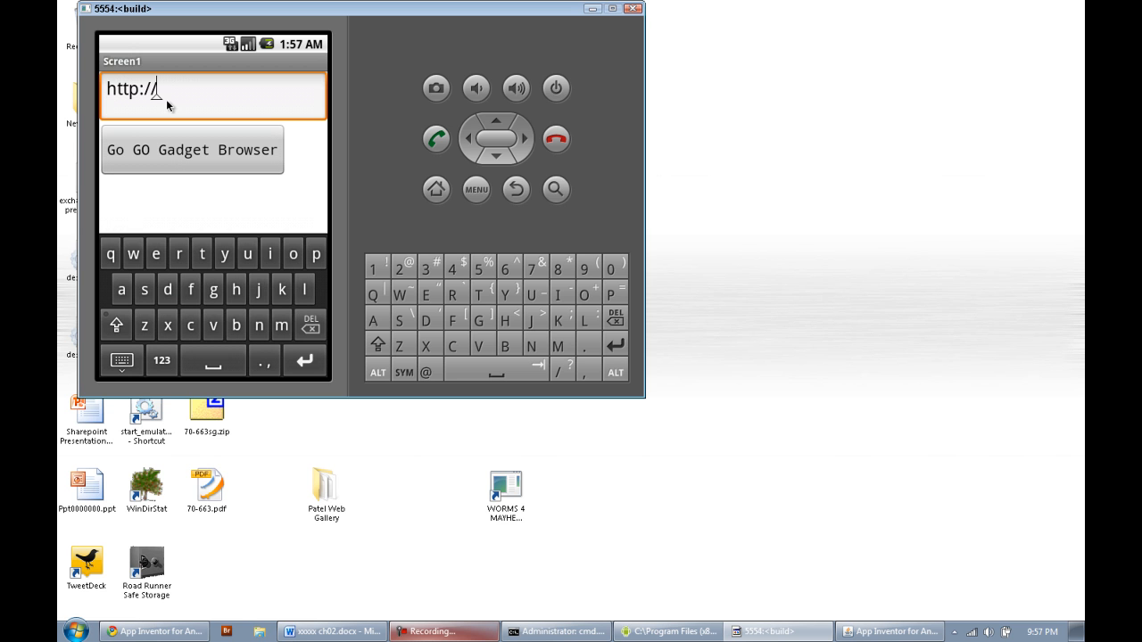
{"action": "type", "text": "www."}
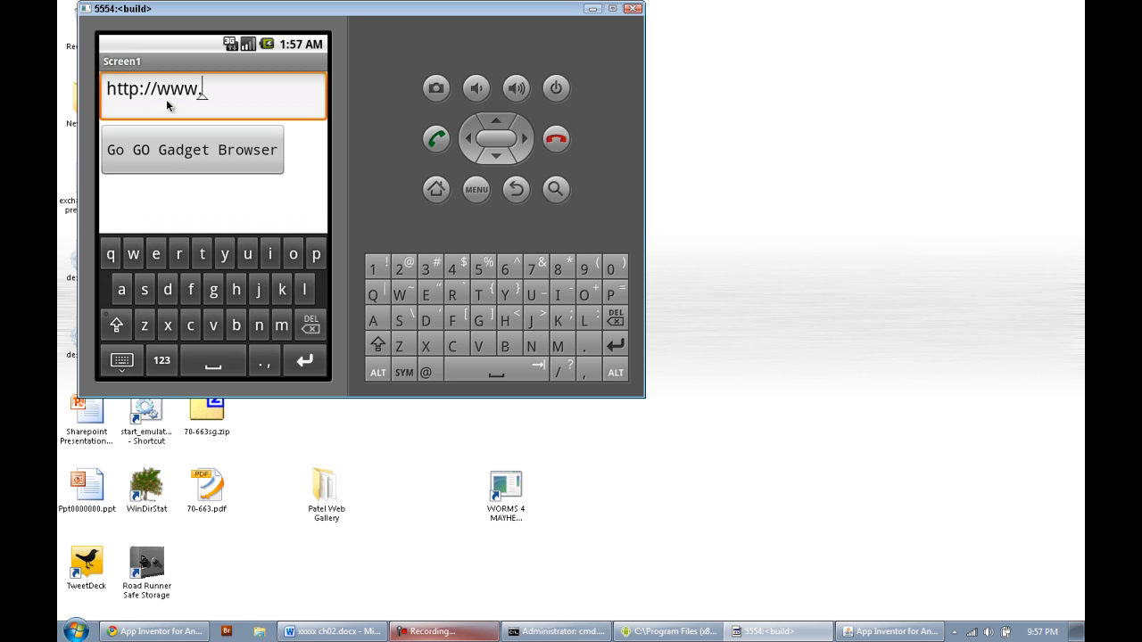
{"action": "type", "text": "cnn.com"}
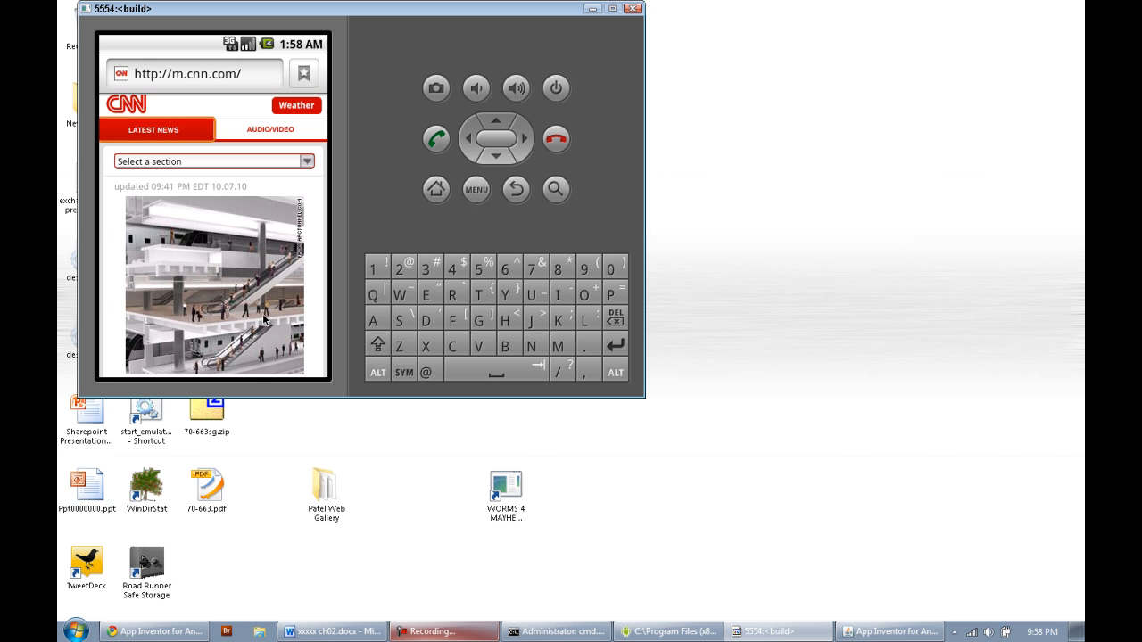
{"action": "scroll", "scroll_direction": "down", "scroll_amount": 3}
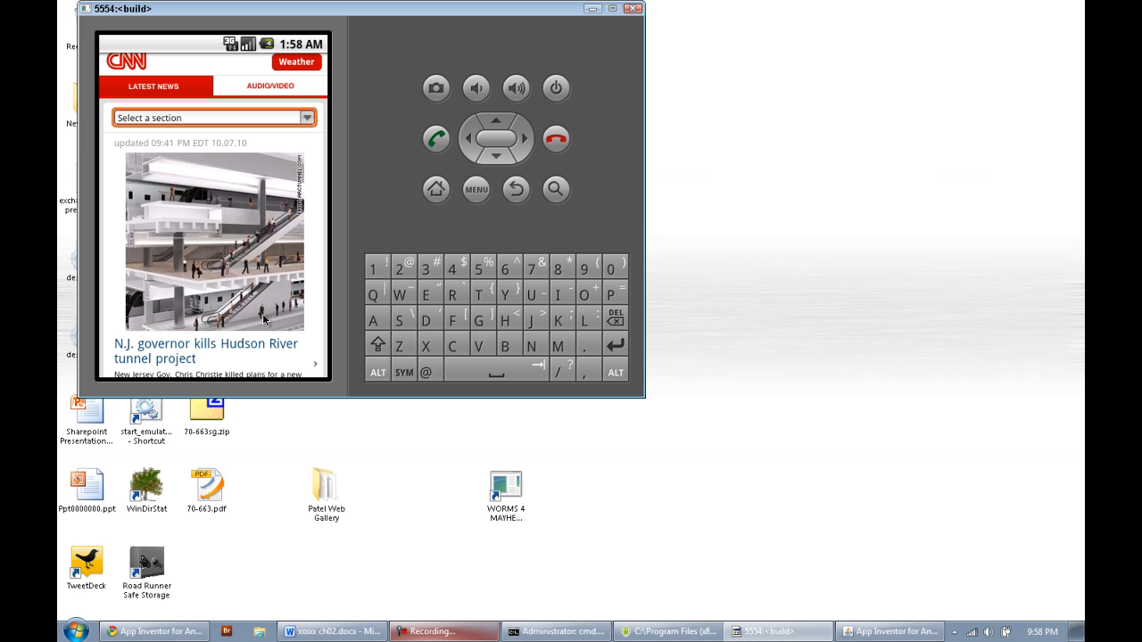
{"action": "mouse_move", "coordinate": [268, 319]}
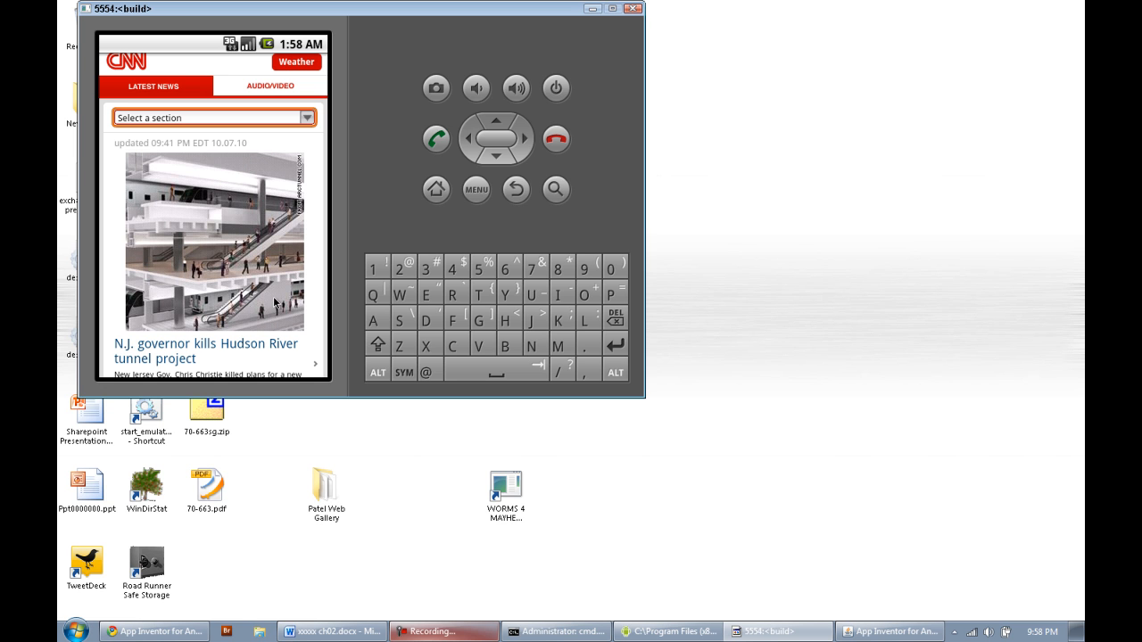